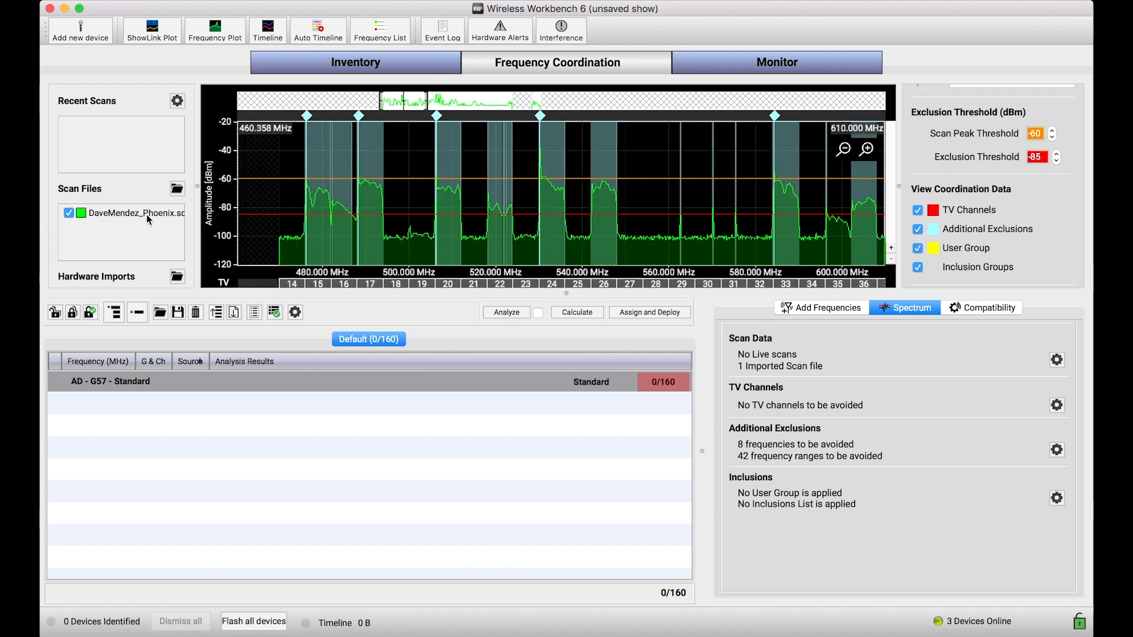
pyautogui.moveTo(402, 233)
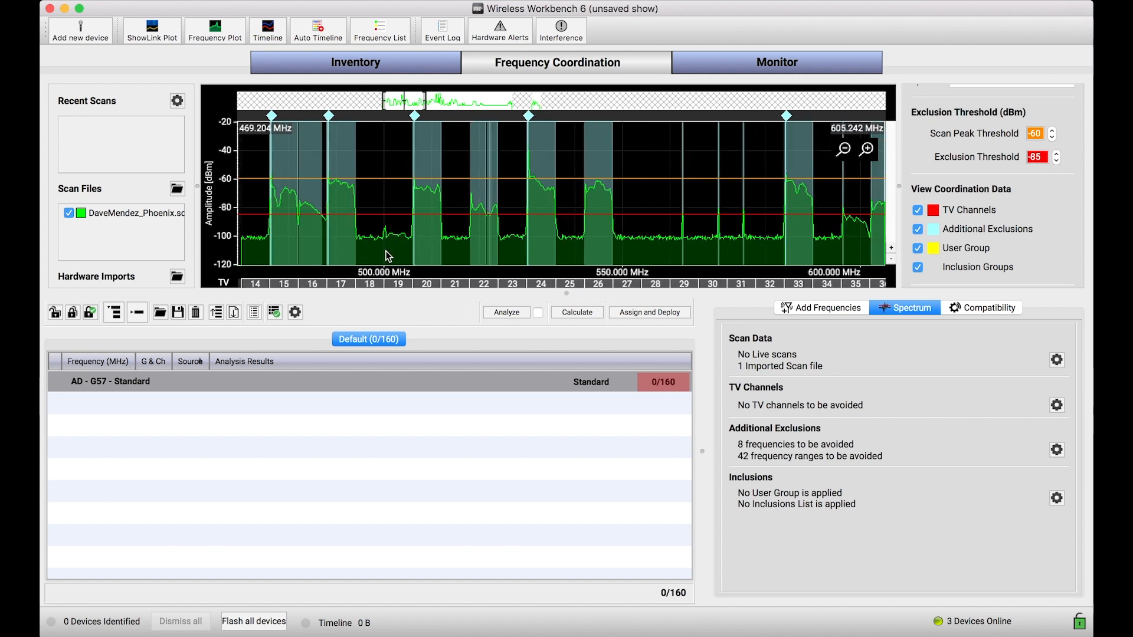
# Calculate coordination for the G57 group, yielding only 65 of 160 frequencies
pyautogui.click(843, 148)
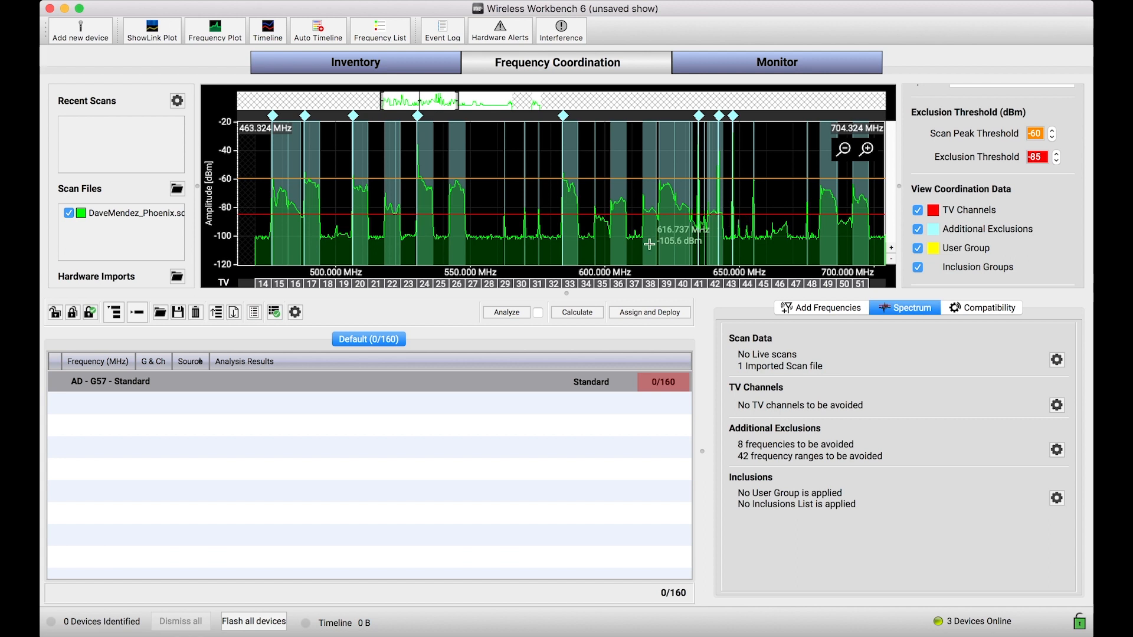
pyautogui.moveTo(400, 431)
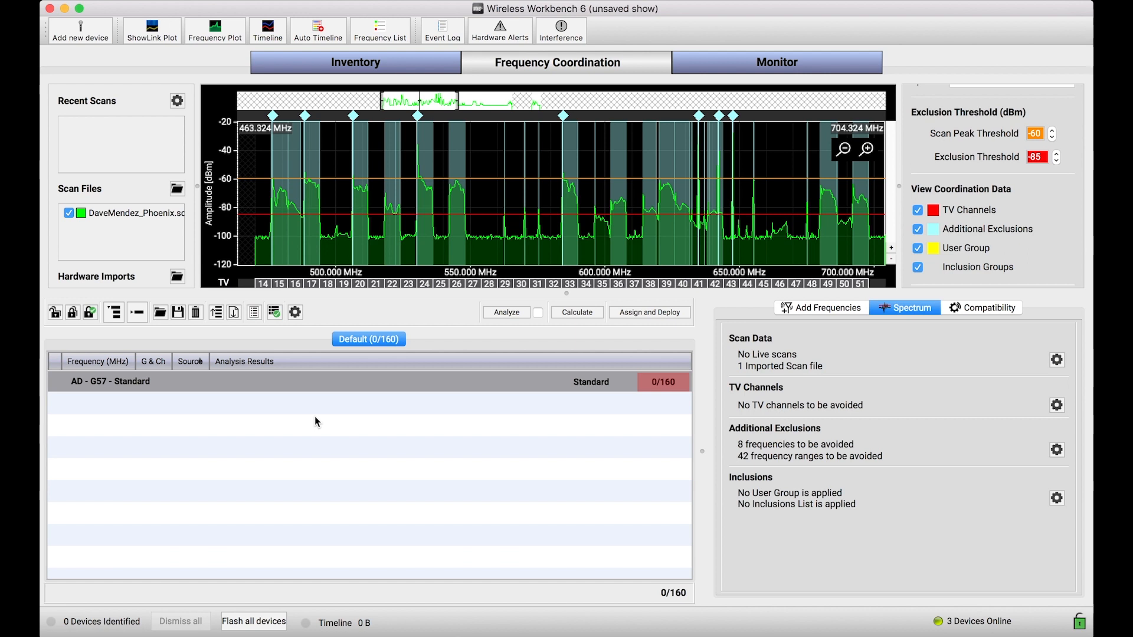
pyautogui.moveTo(196, 419)
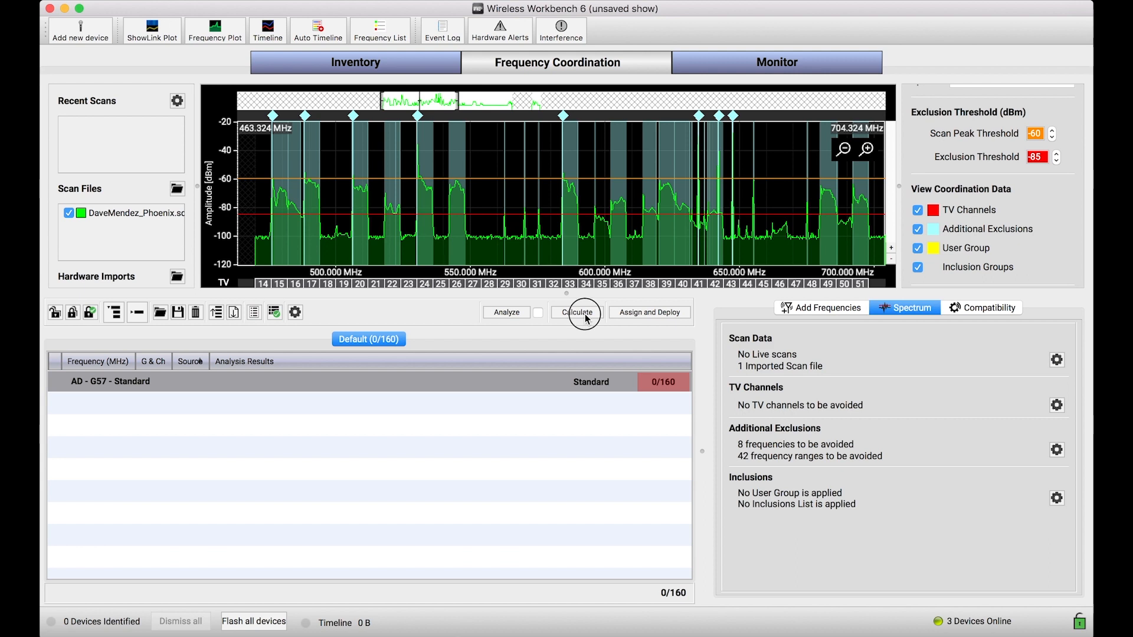
pyautogui.click(577, 312)
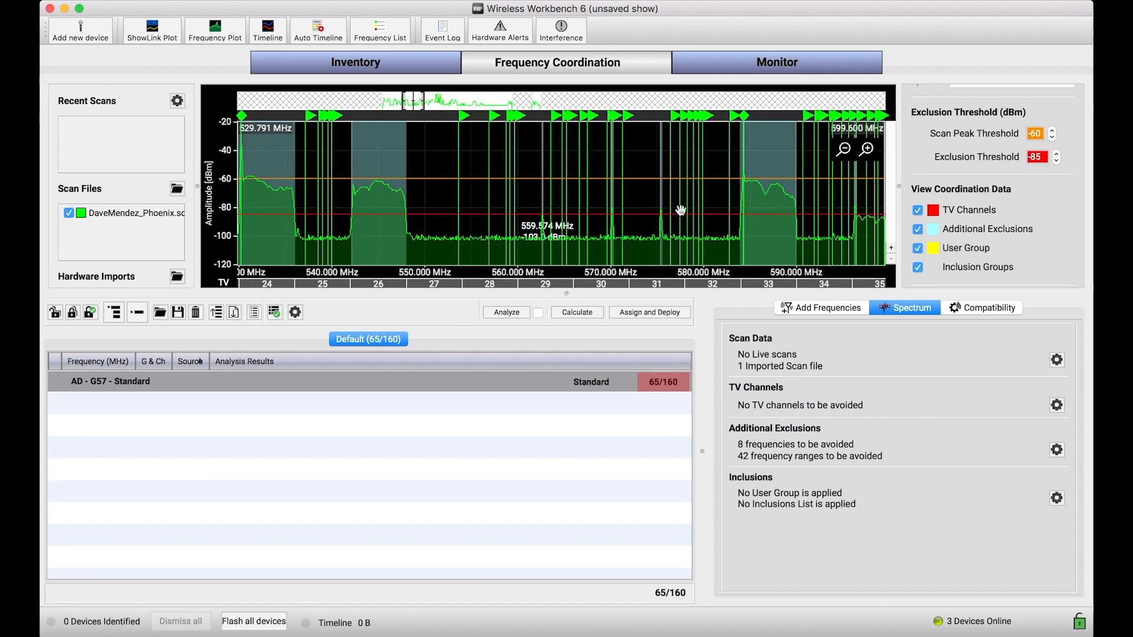
pyautogui.scroll(-3)
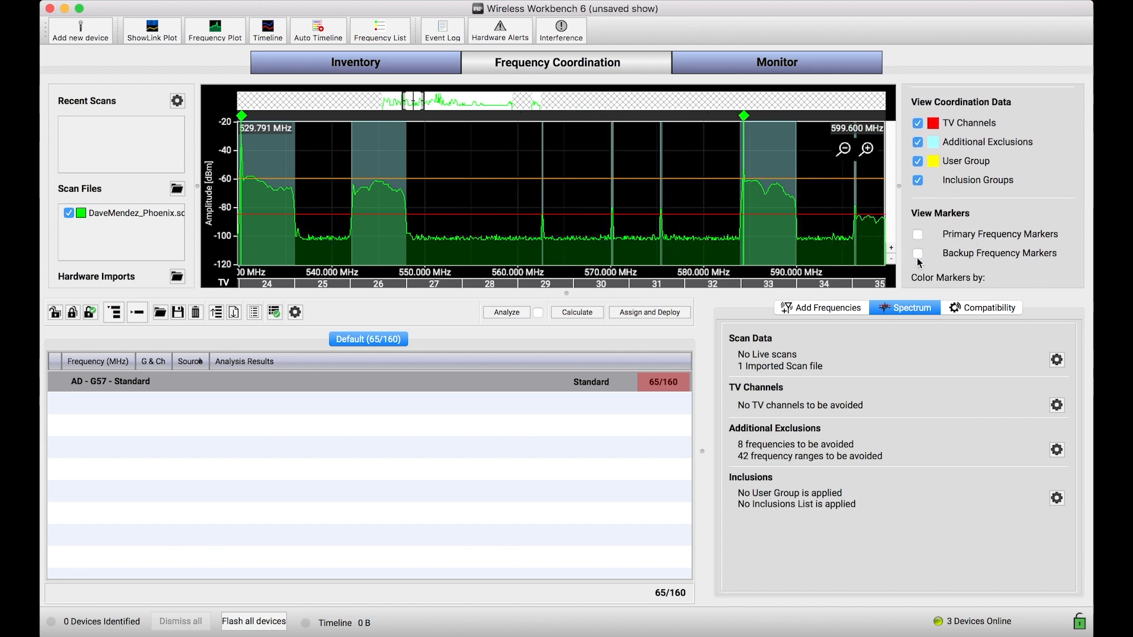
# Turn on Backup Frequency Markers, showing a backup near 529 MHz
pyautogui.click(918, 253)
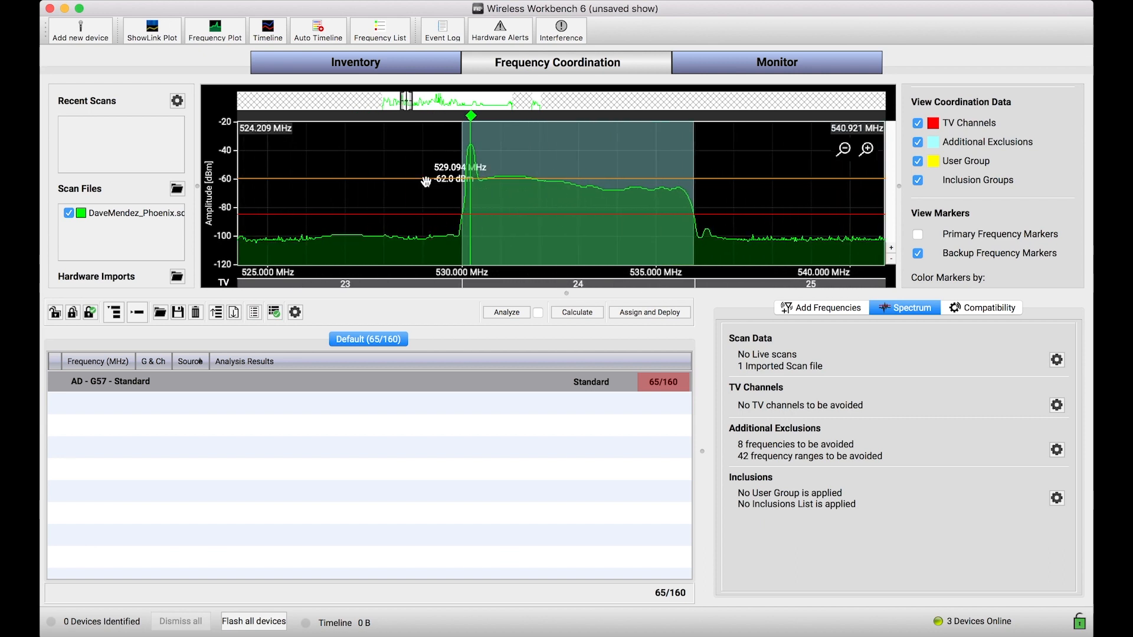
pyautogui.moveTo(365, 182)
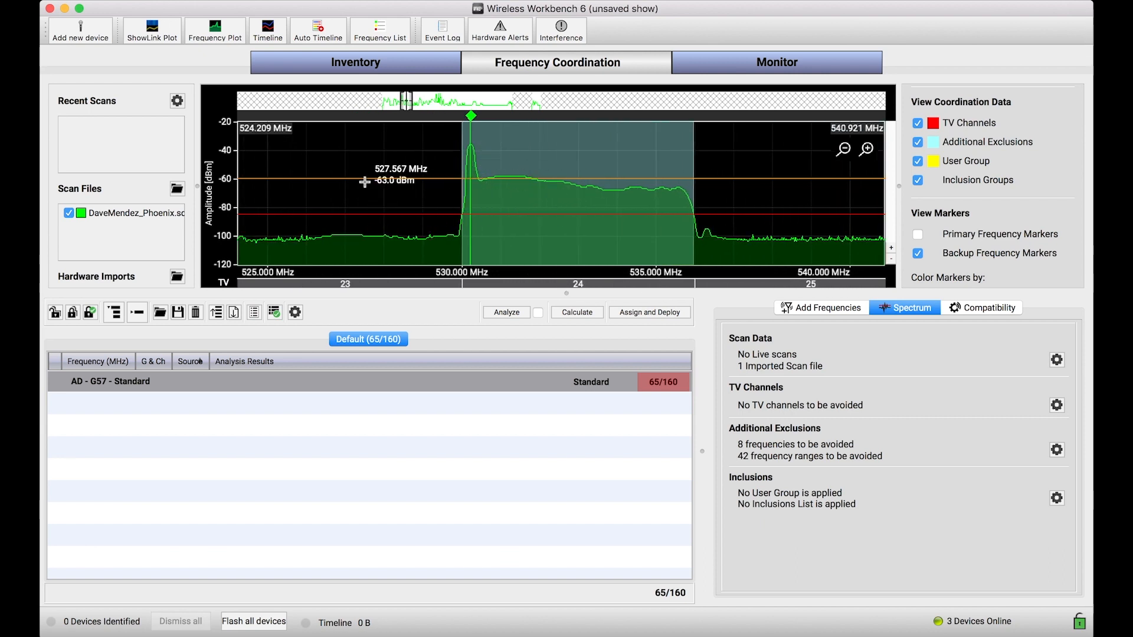
pyautogui.moveTo(475, 177)
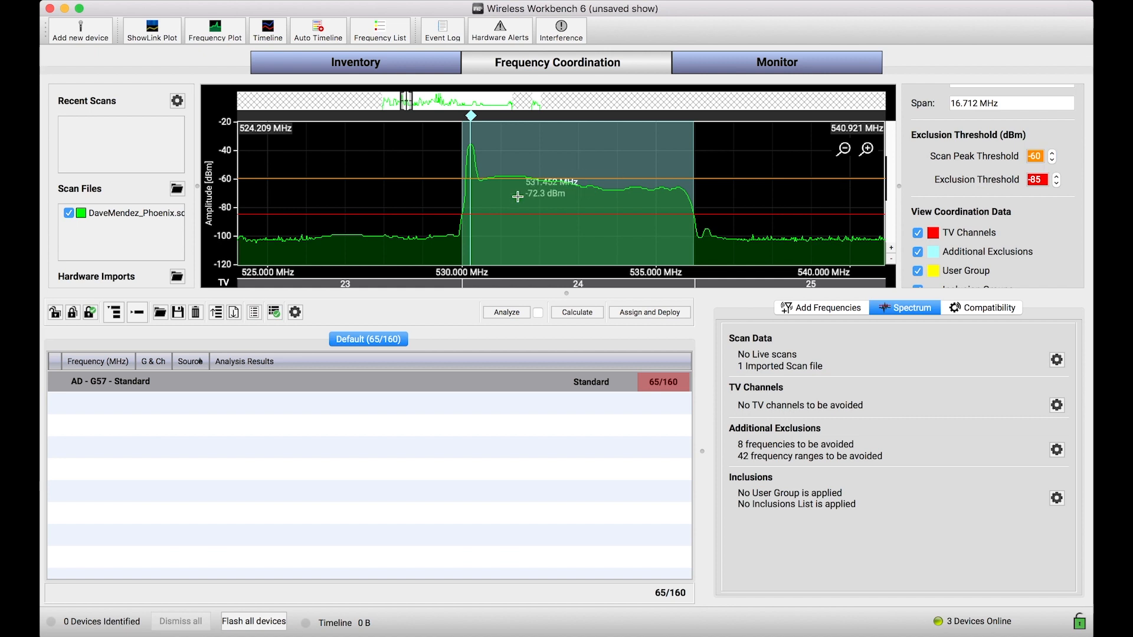
pyautogui.moveTo(388, 199)
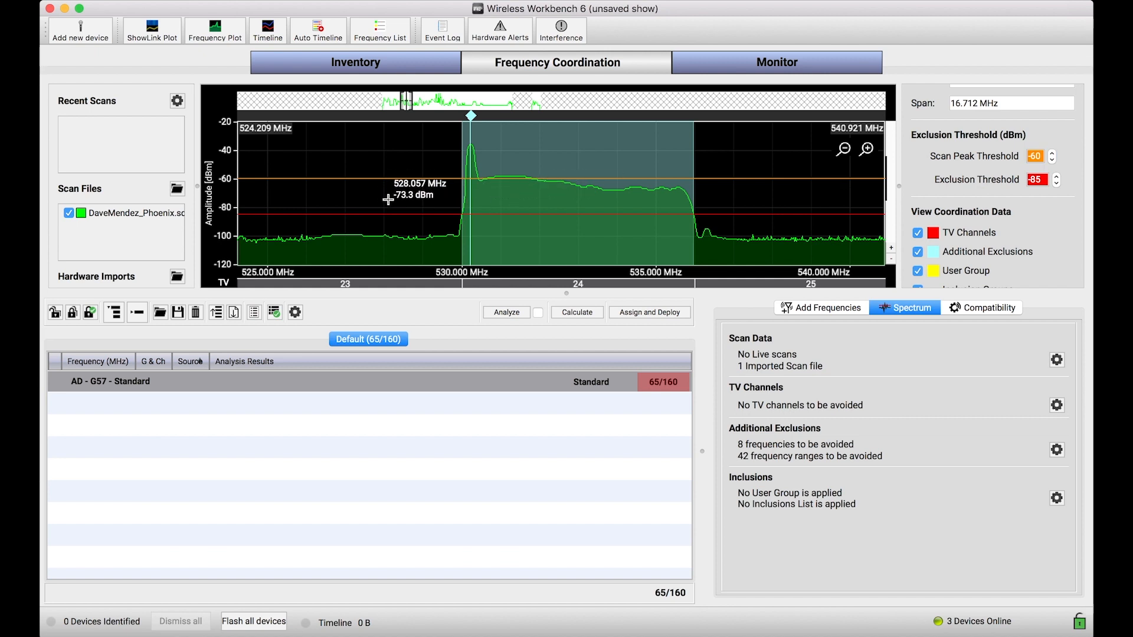
pyautogui.moveTo(505, 199)
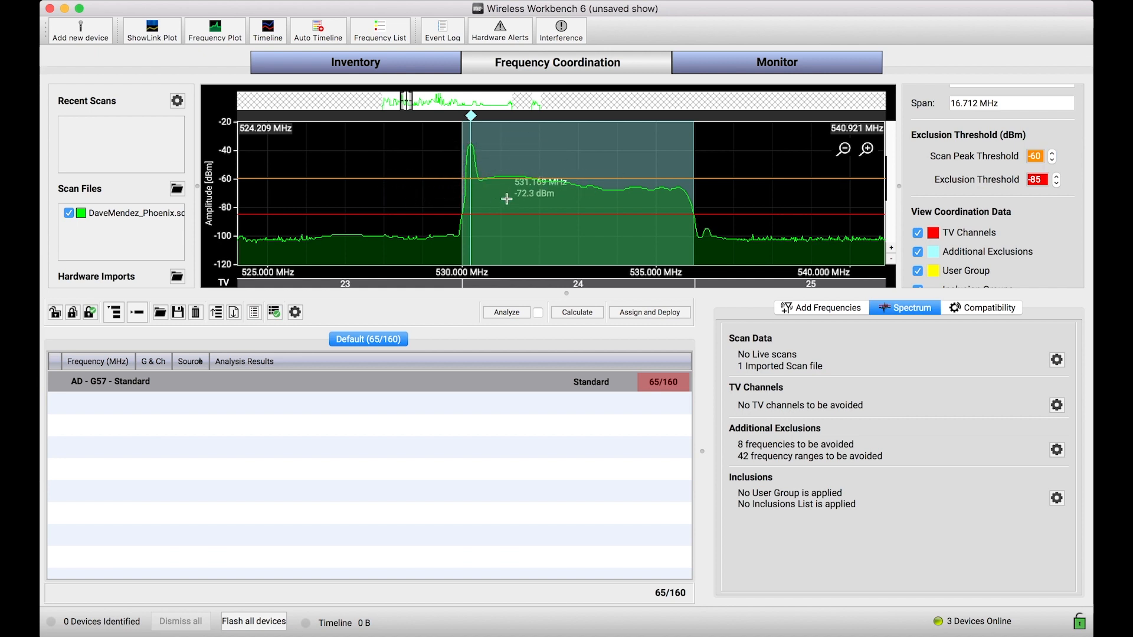
pyautogui.moveTo(496, 133)
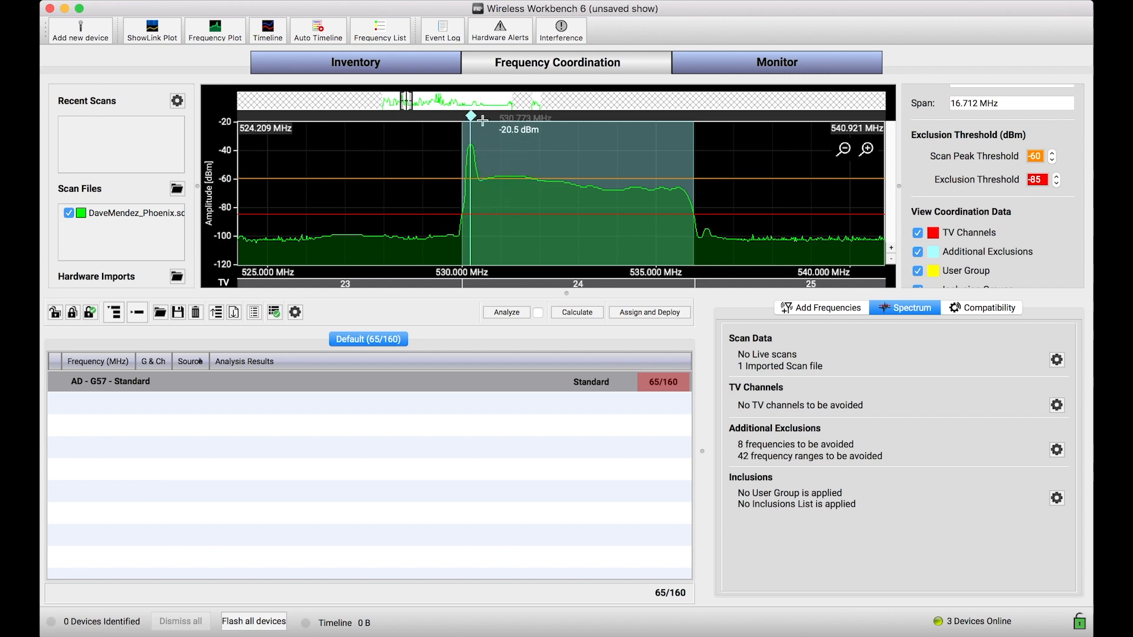
pyautogui.moveTo(477, 185)
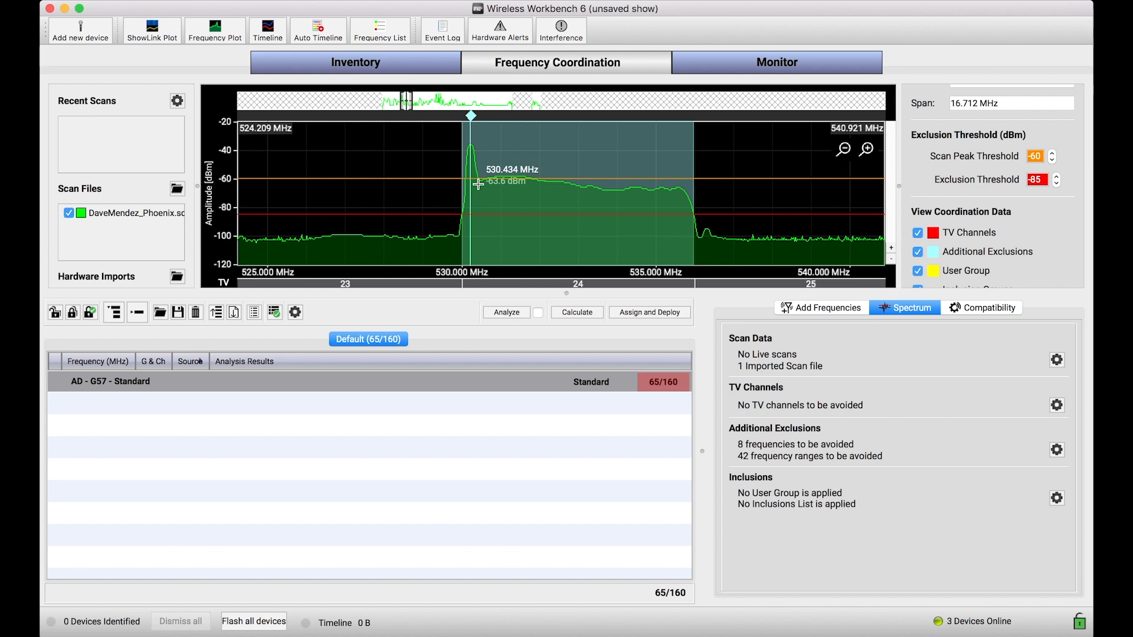
pyautogui.click(842, 149)
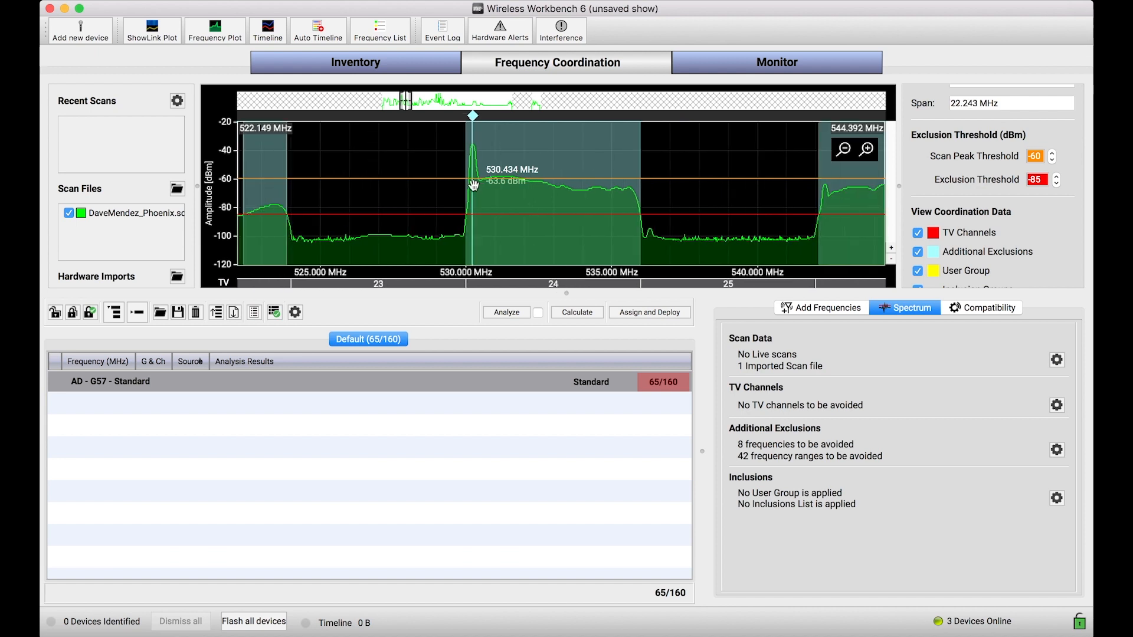
pyautogui.moveTo(462, 141)
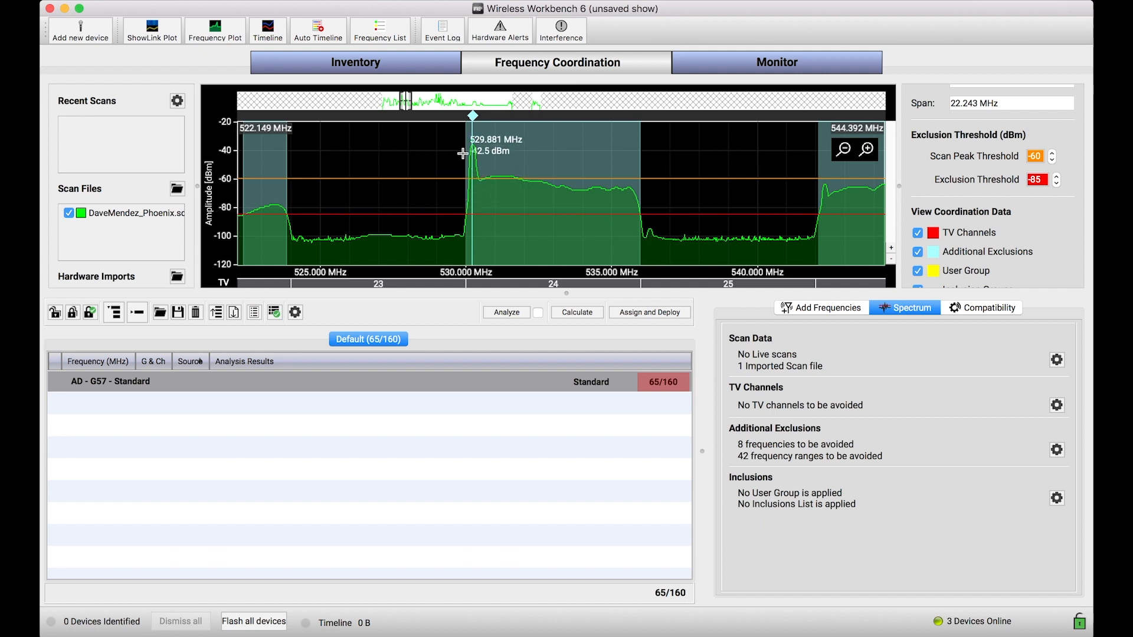
pyautogui.moveTo(464, 190)
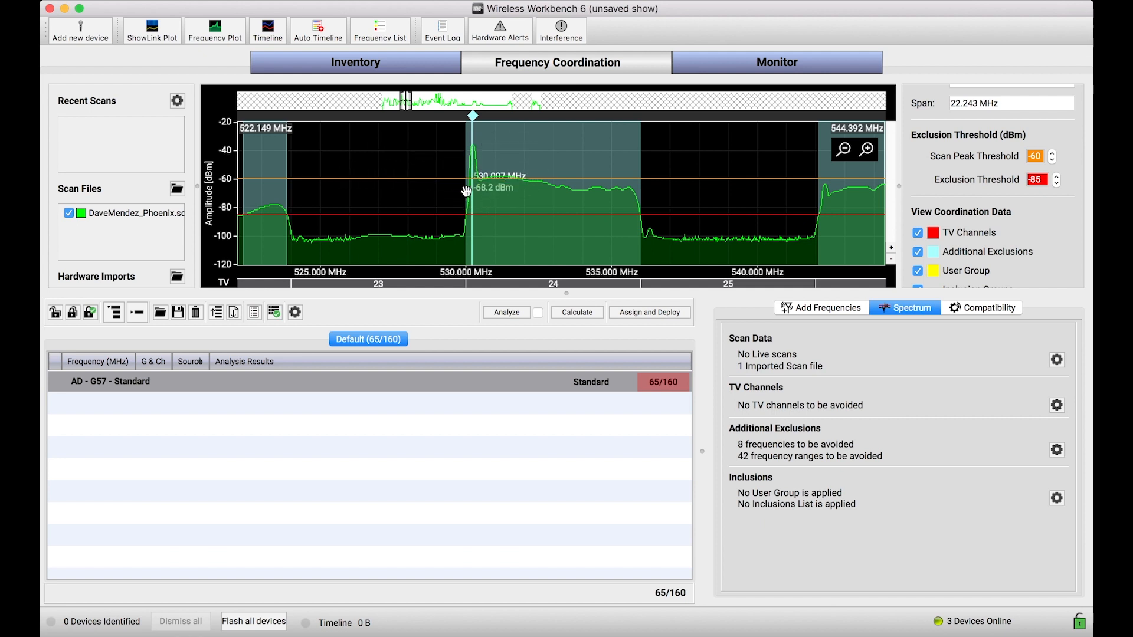
pyautogui.moveTo(497, 200)
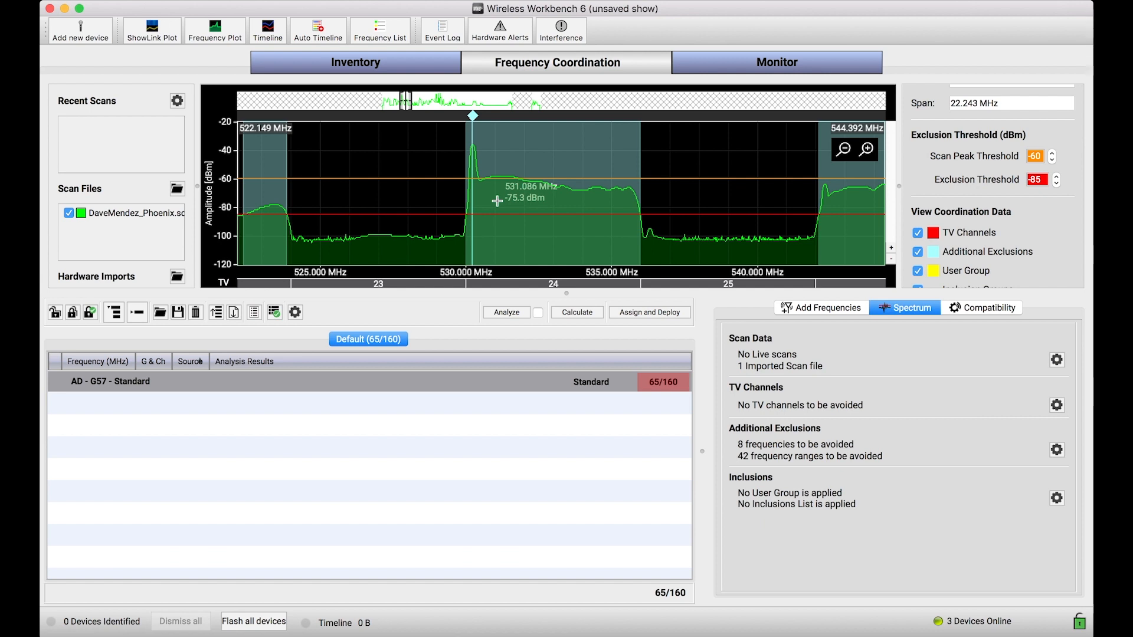
pyautogui.moveTo(460, 219)
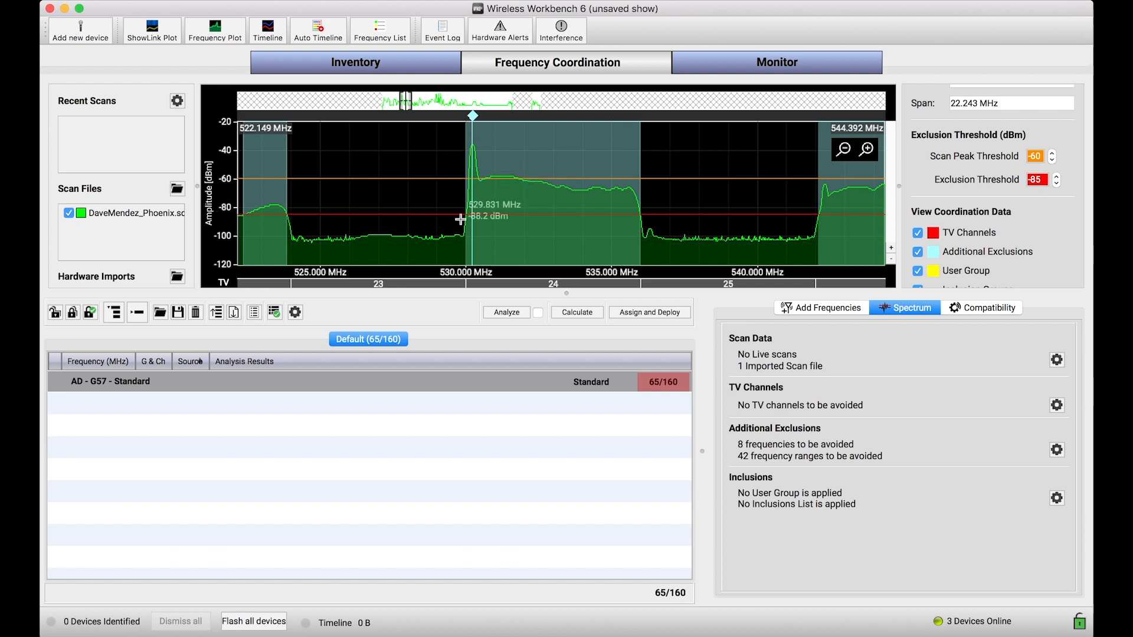
pyautogui.moveTo(450, 130)
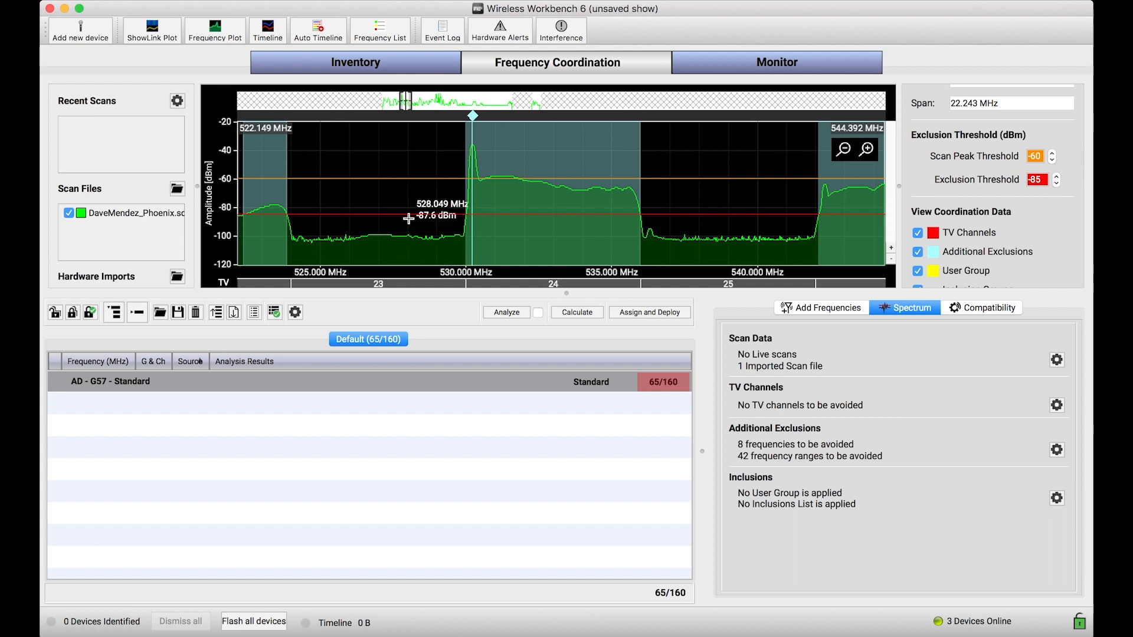
pyautogui.moveTo(553, 249)
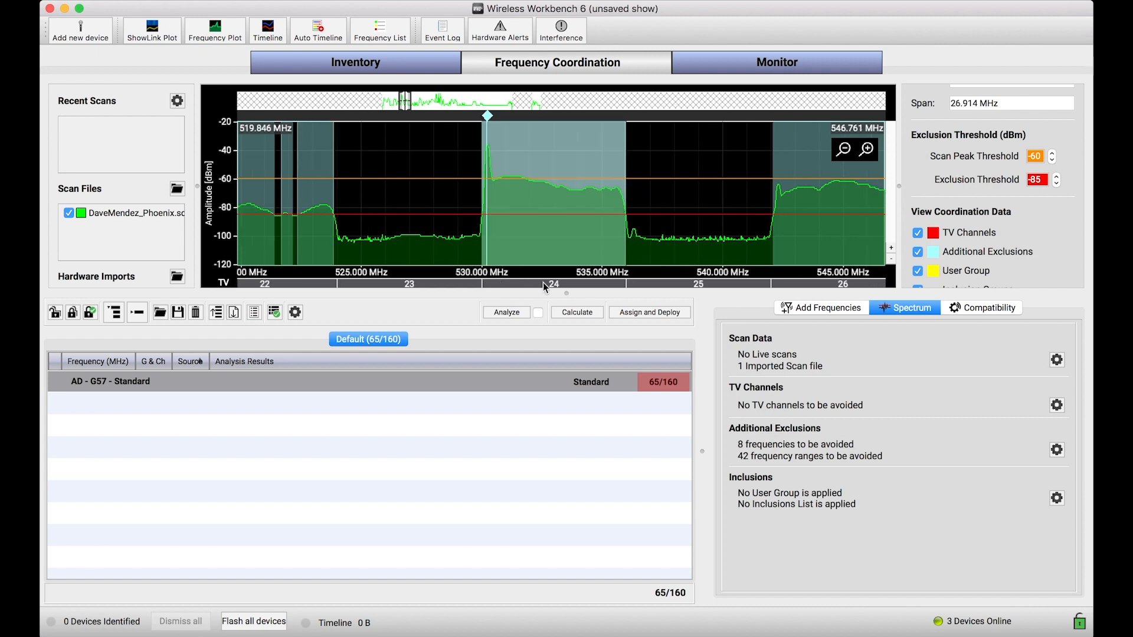
pyautogui.moveTo(497, 164)
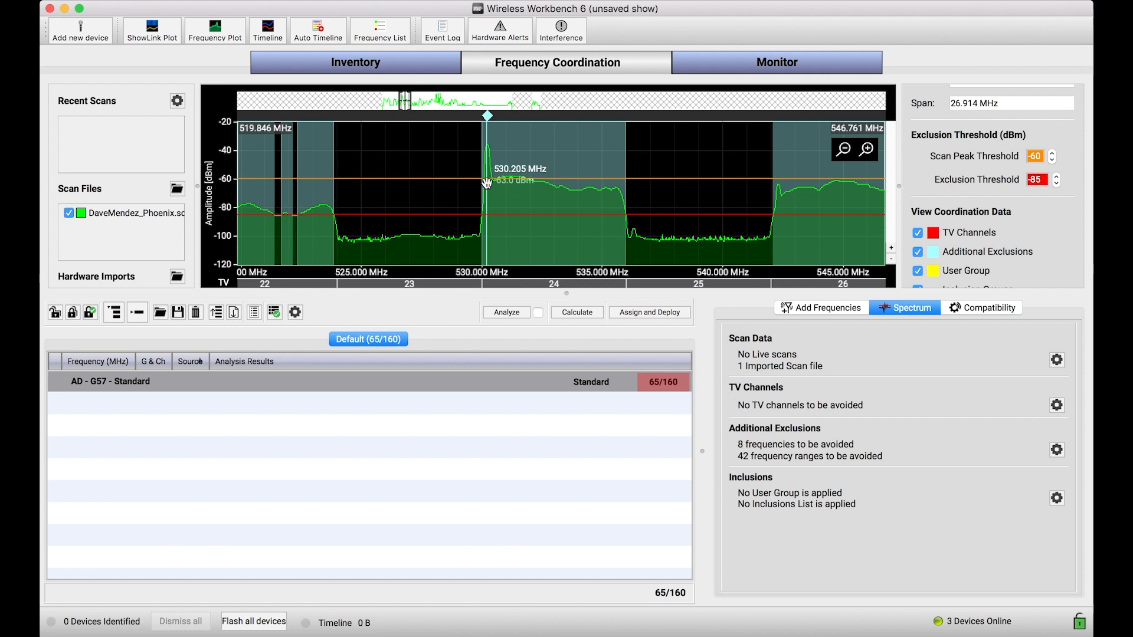
pyautogui.moveTo(512, 203)
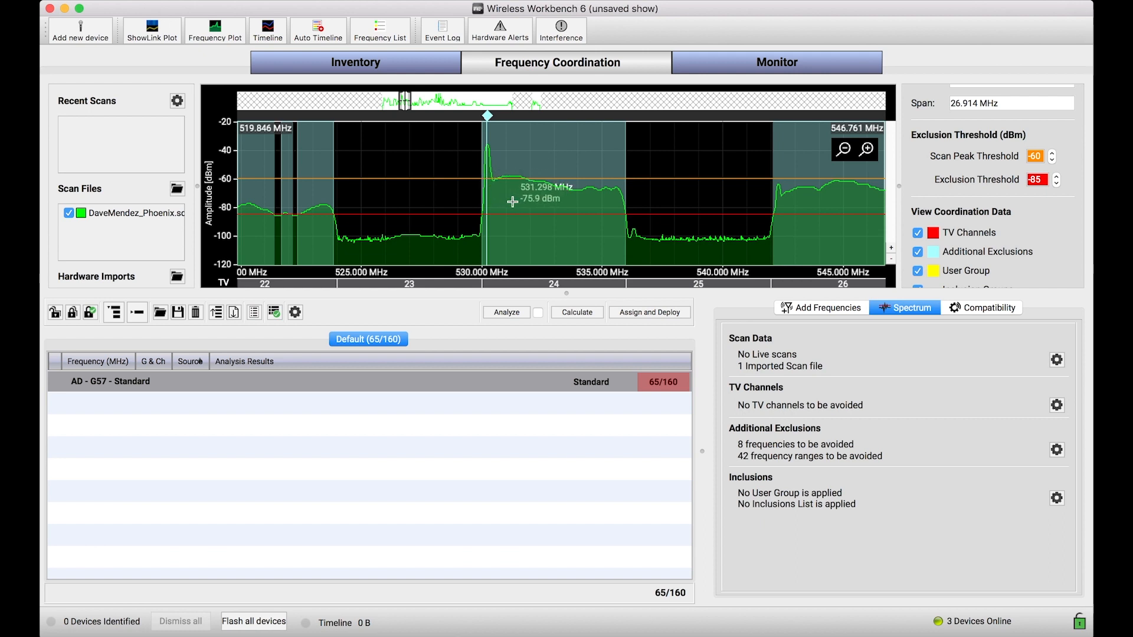
pyautogui.moveTo(476, 174)
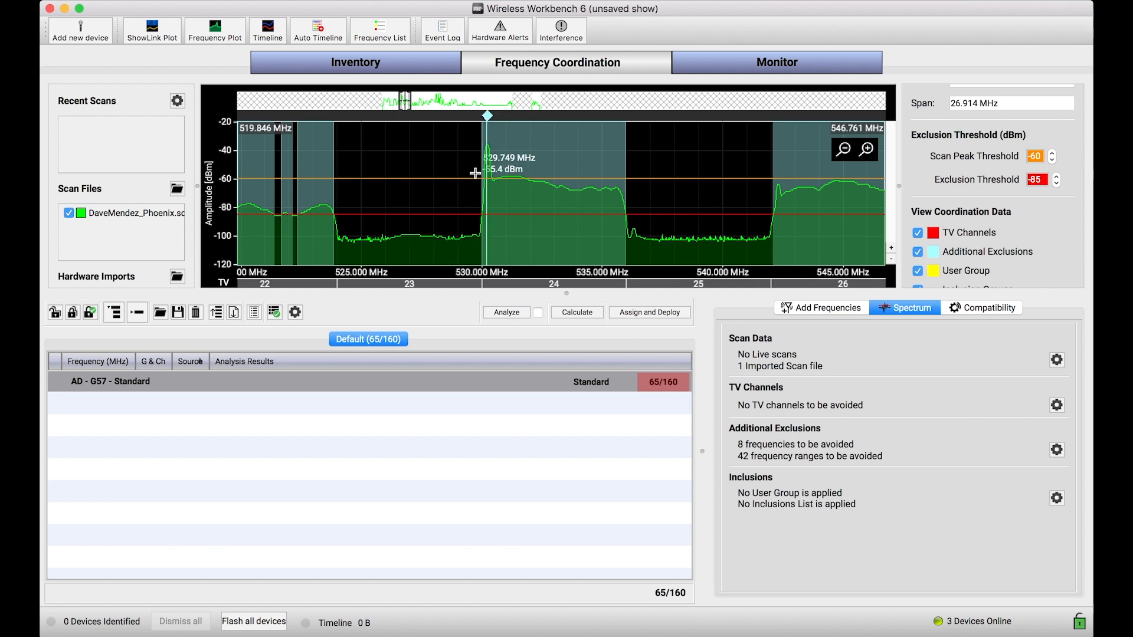
pyautogui.moveTo(497, 167)
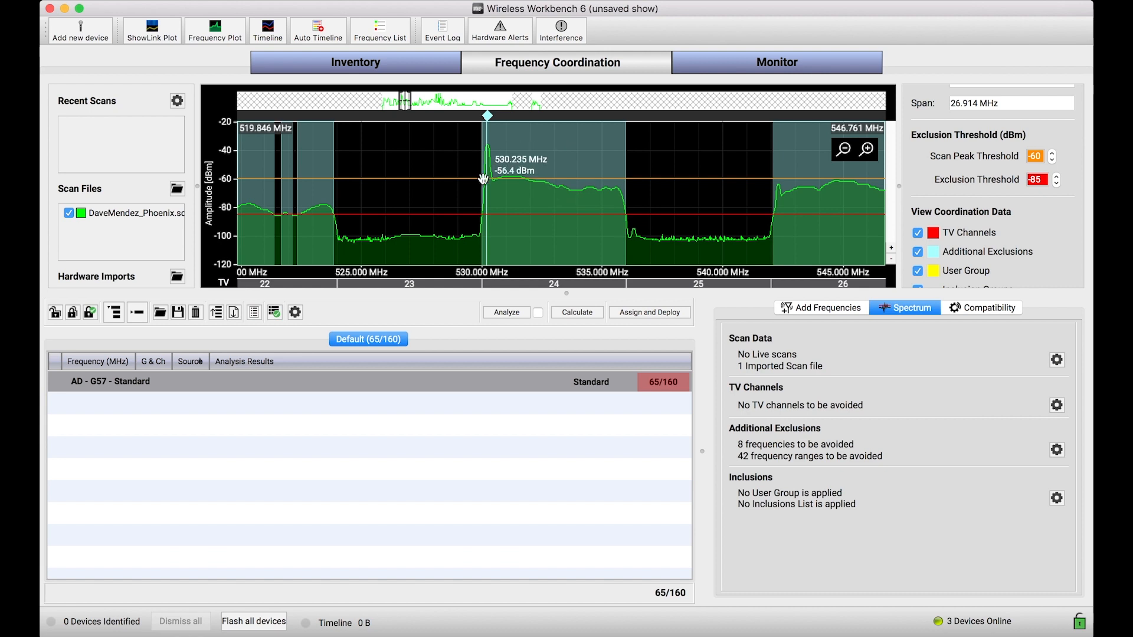
pyautogui.moveTo(506, 210)
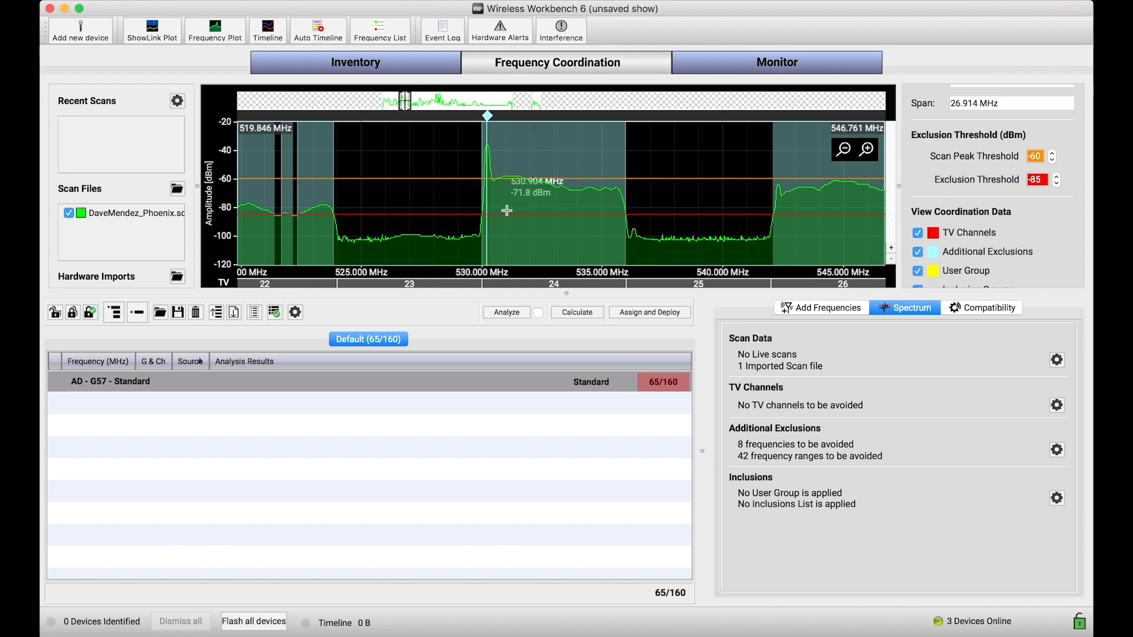
pyautogui.moveTo(515, 254)
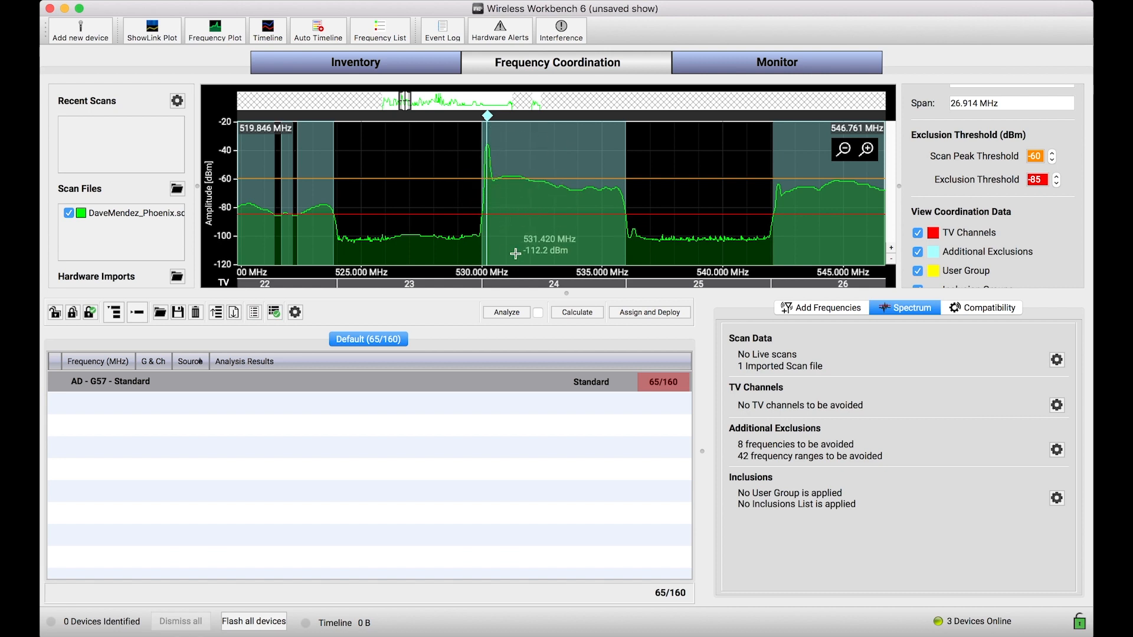
pyautogui.moveTo(489, 182)
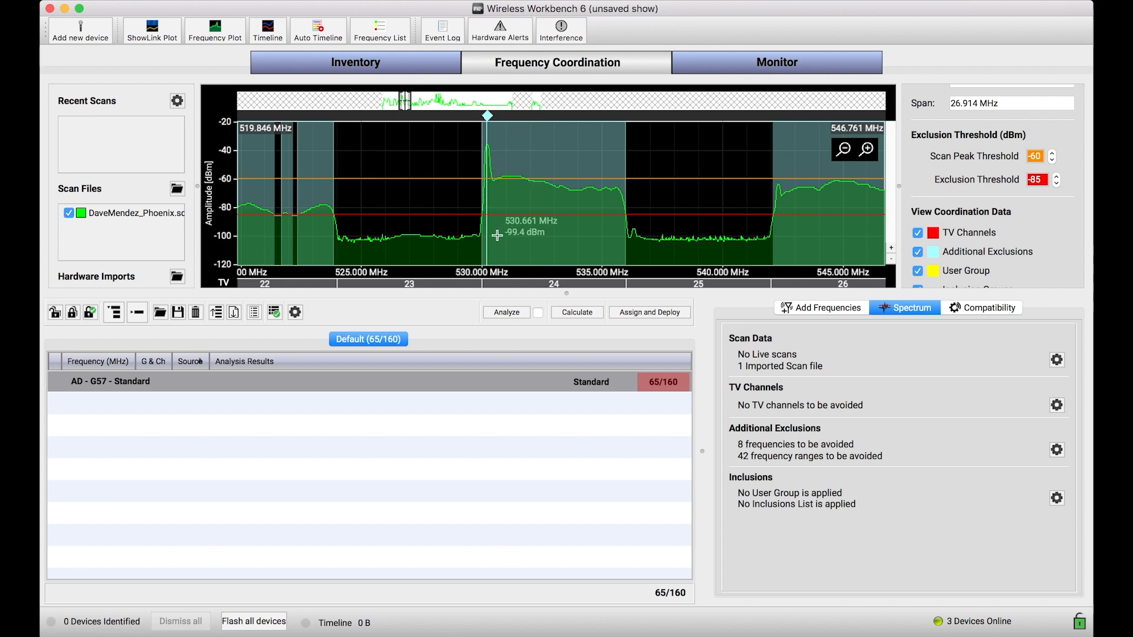
pyautogui.moveTo(452, 200)
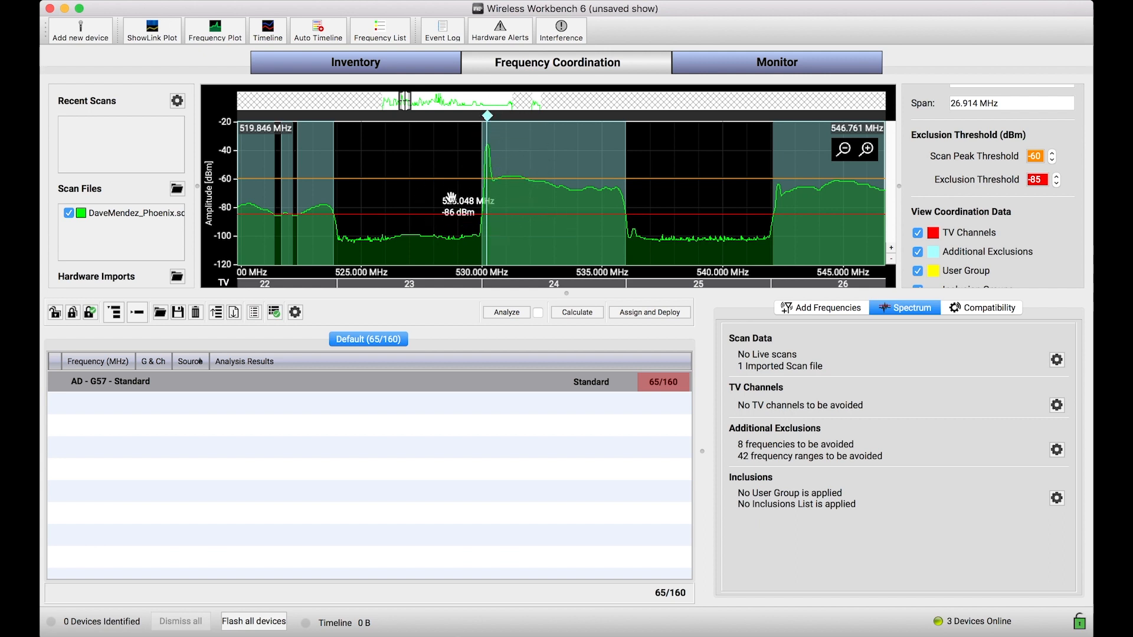
pyautogui.moveTo(561, 241)
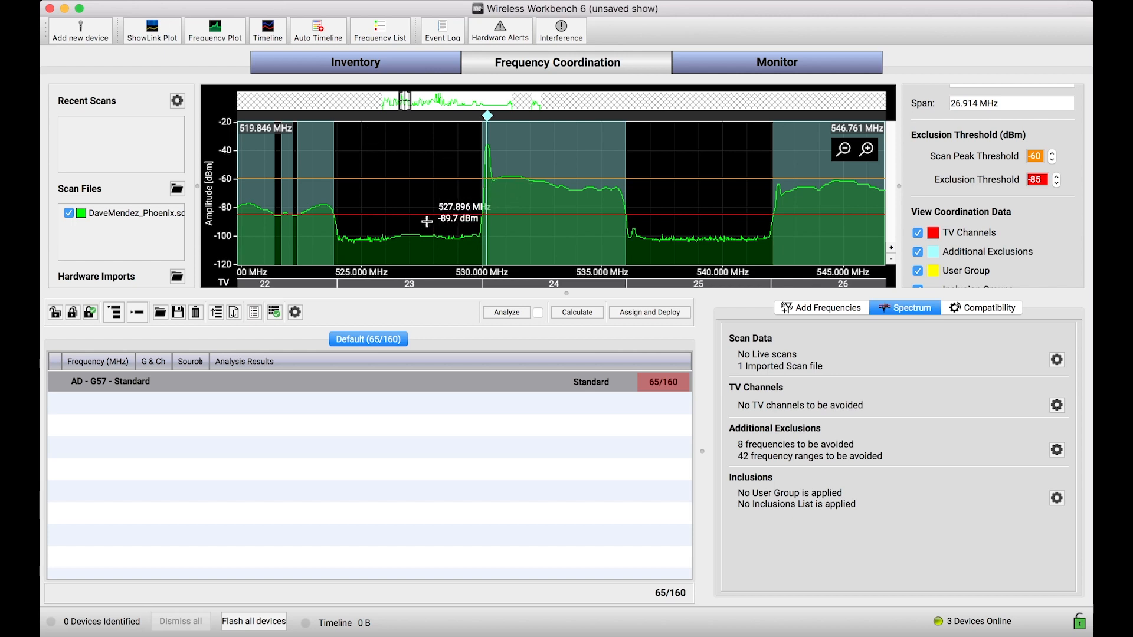
pyautogui.moveTo(496, 197)
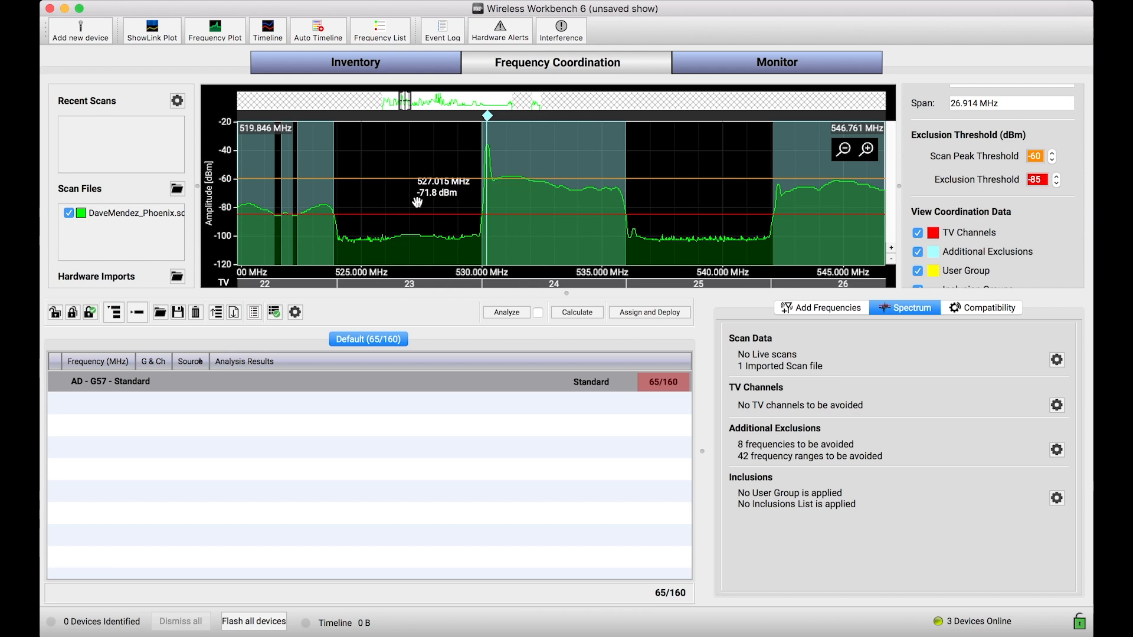
# Open Tools > Equipment Profiles and select Generic > Generic Device - IMD
pyautogui.click(297, 3)
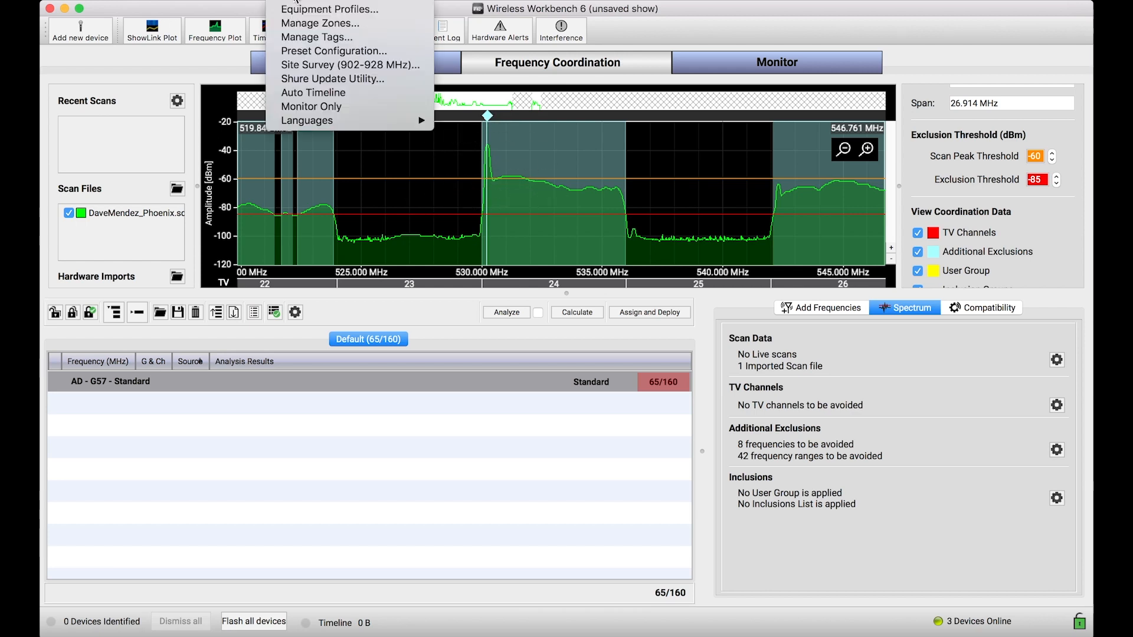
pyautogui.moveTo(329, 9)
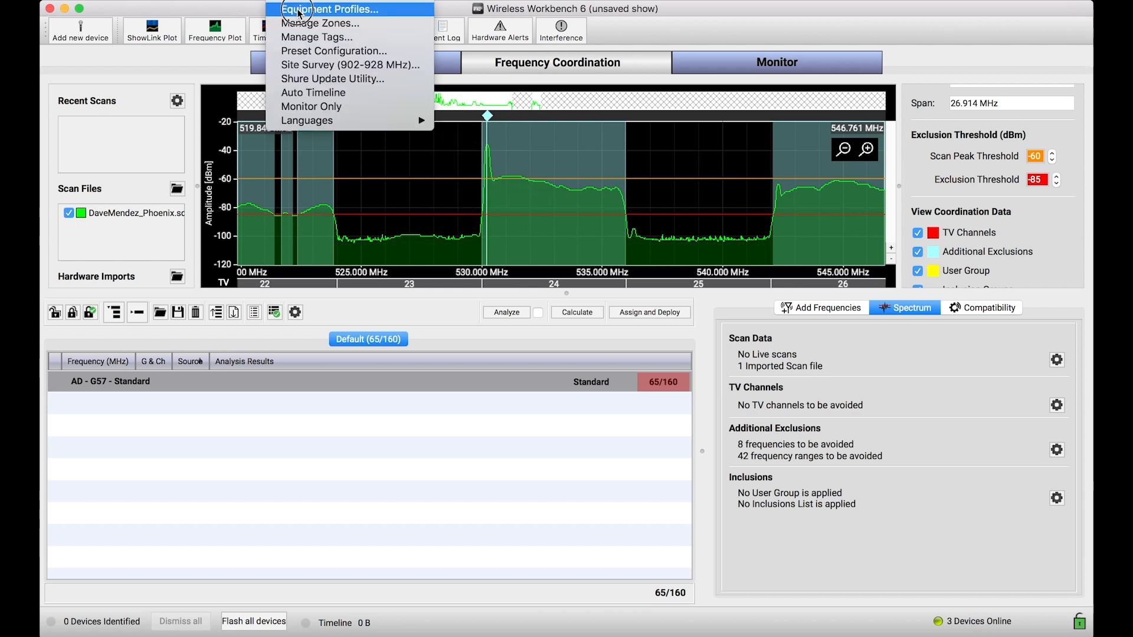
pyautogui.click(330, 8)
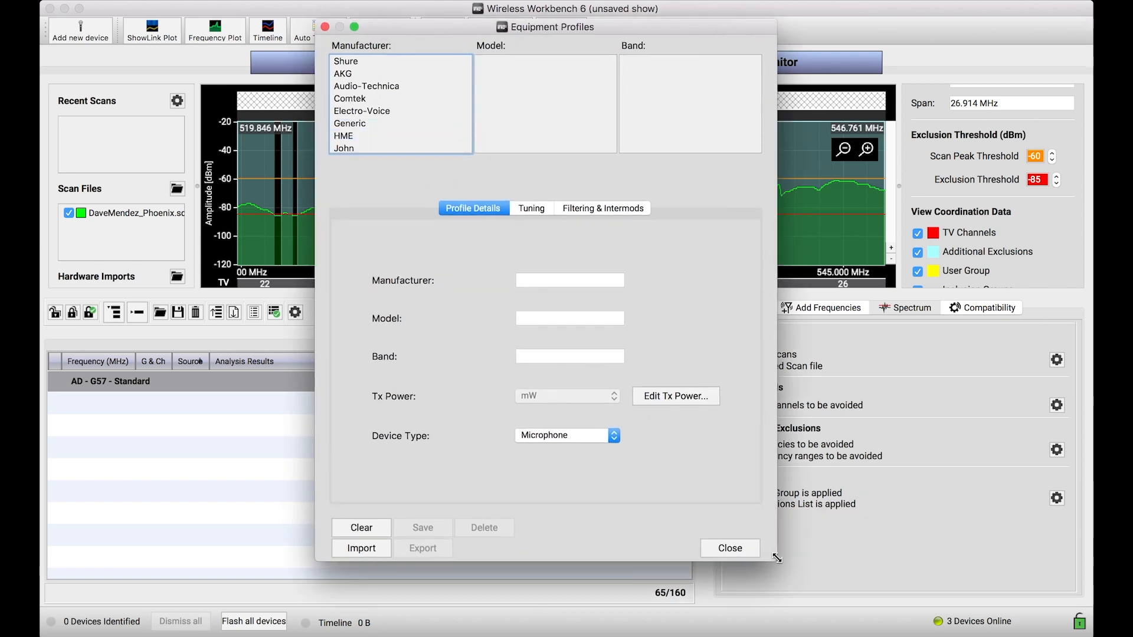
pyautogui.scroll(-3)
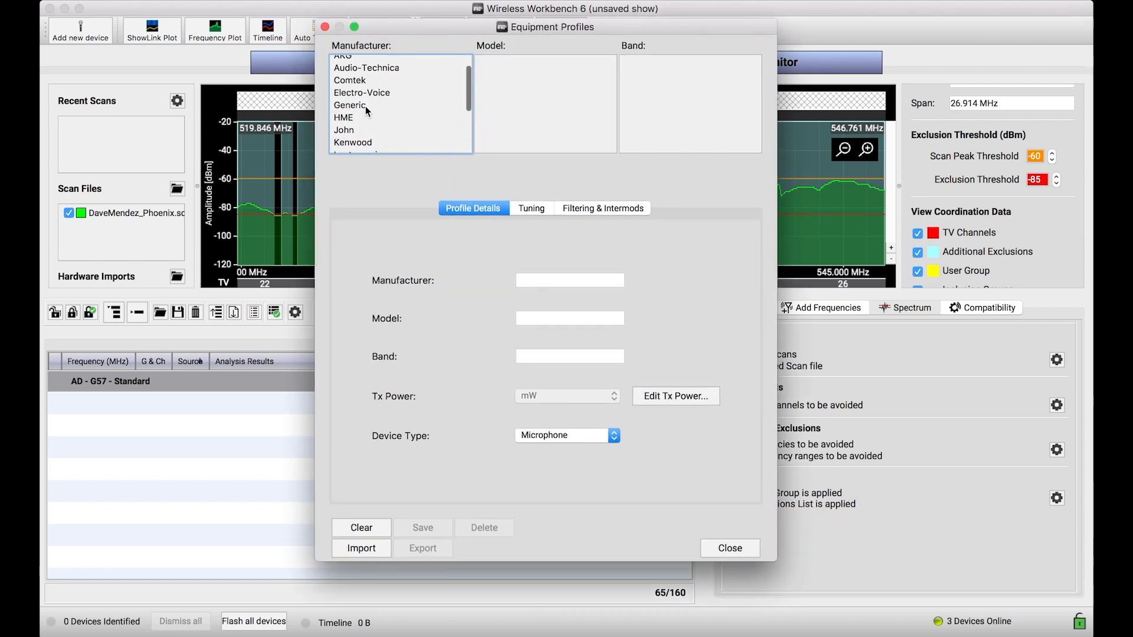
pyautogui.click(350, 105)
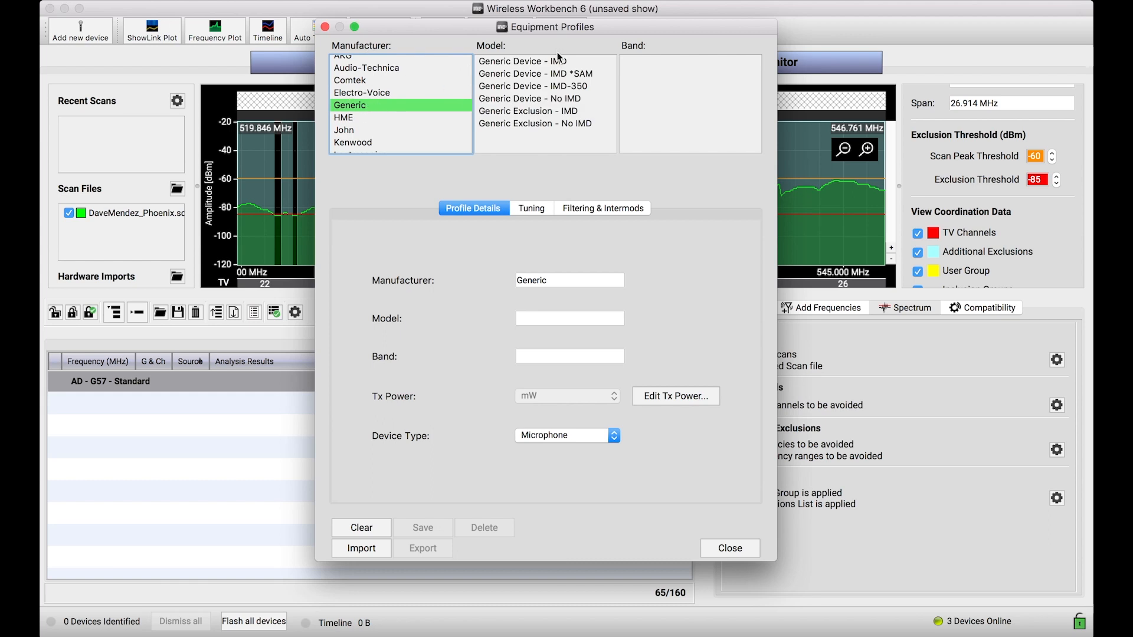
pyautogui.moveTo(535, 78)
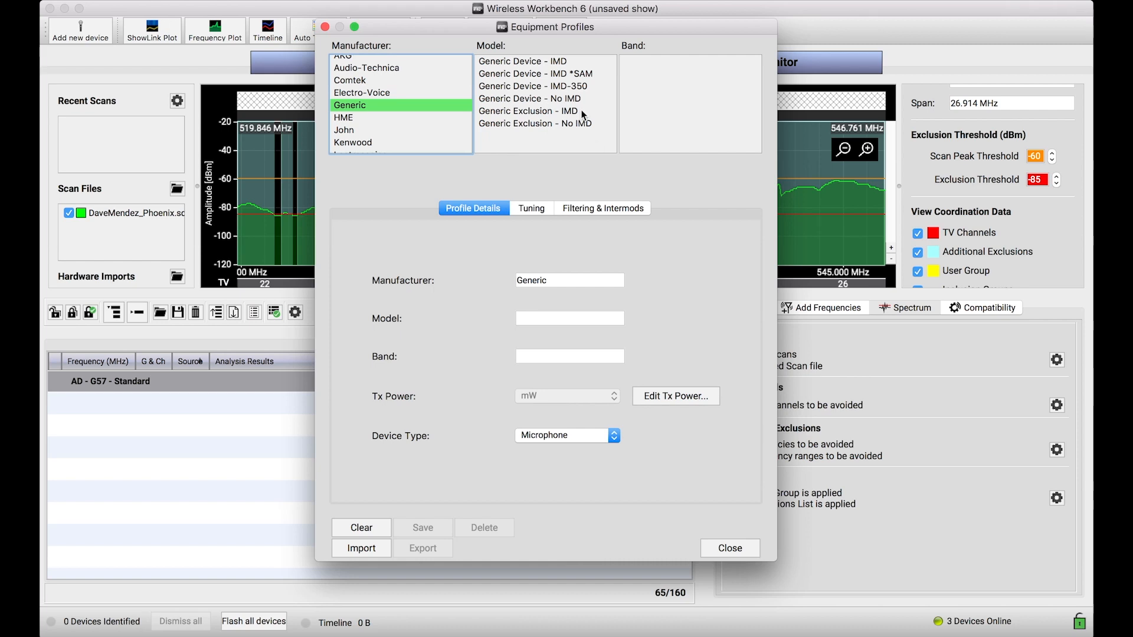
pyautogui.click(522, 61)
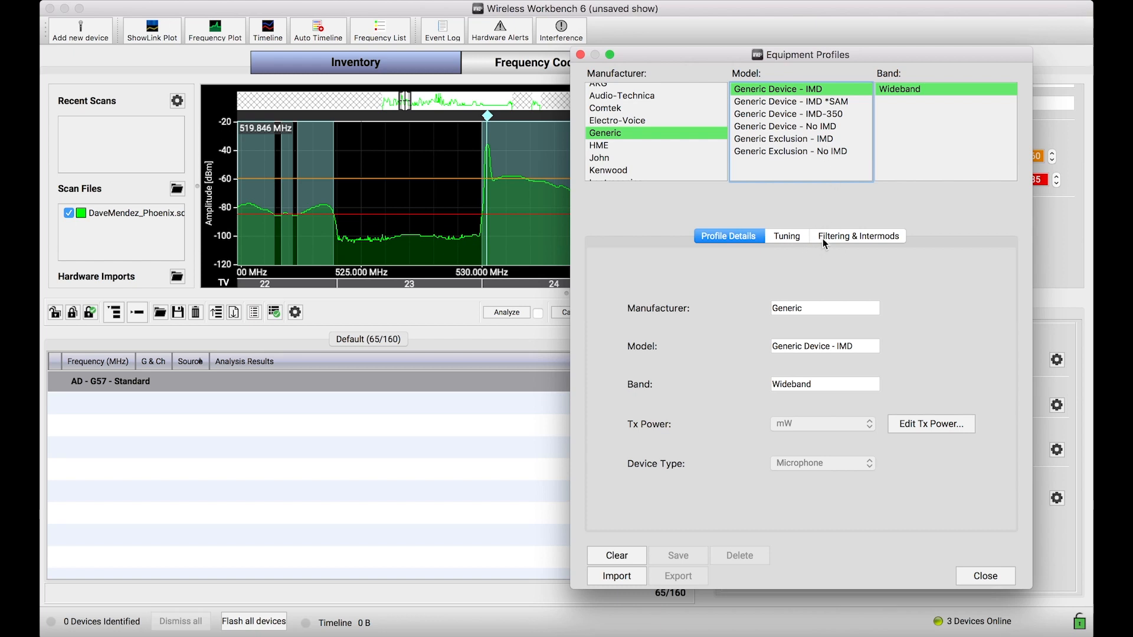
# Review the Filtering & Intermods spacing tables, then select Generic Exclusion - IMD
pyautogui.click(857, 236)
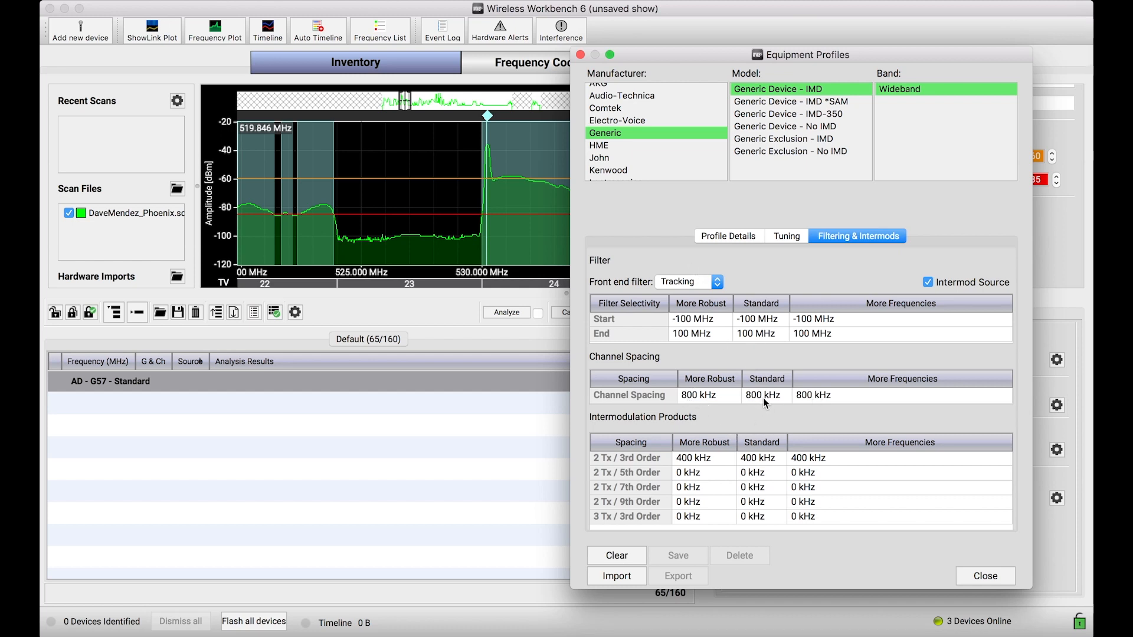
pyautogui.moveTo(715, 405)
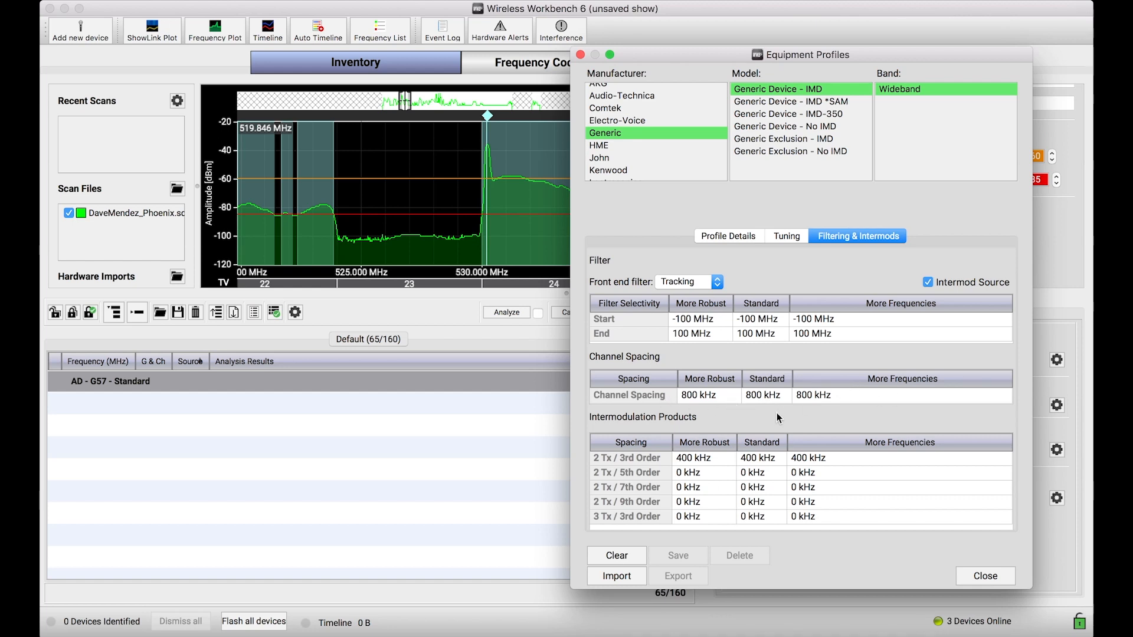
pyautogui.moveTo(751, 465)
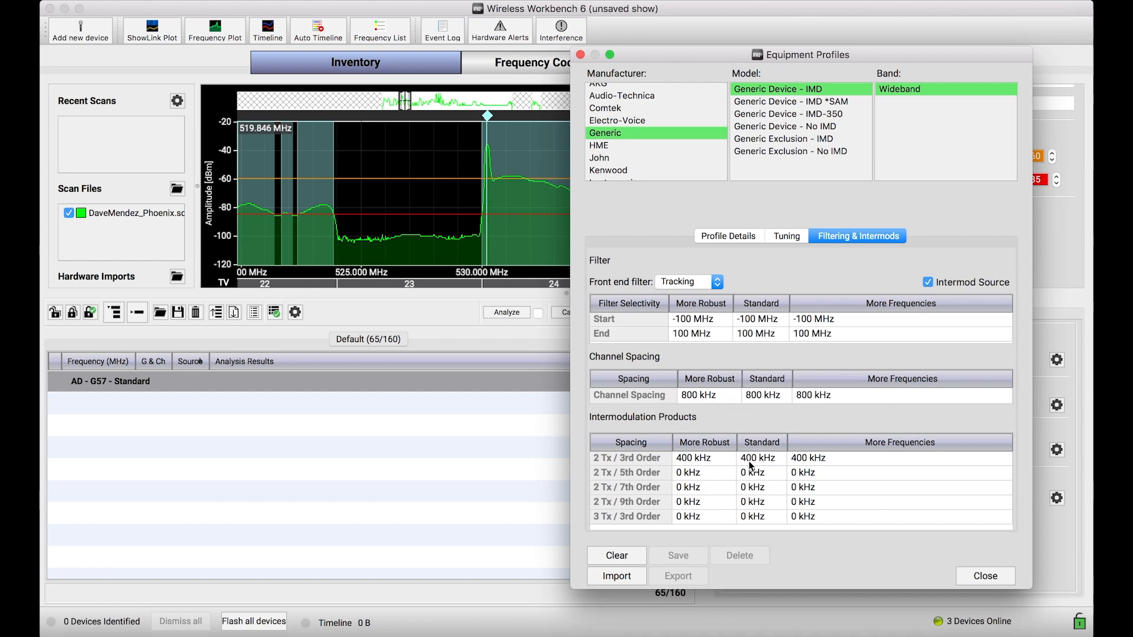
pyautogui.moveTo(705, 448)
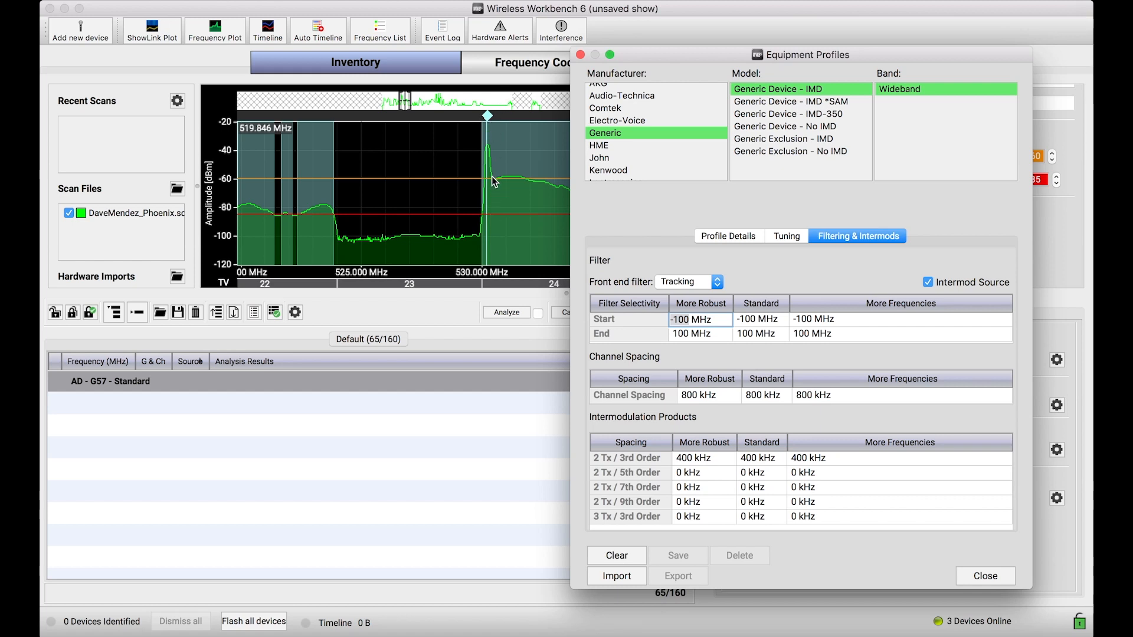
pyautogui.moveTo(736, 424)
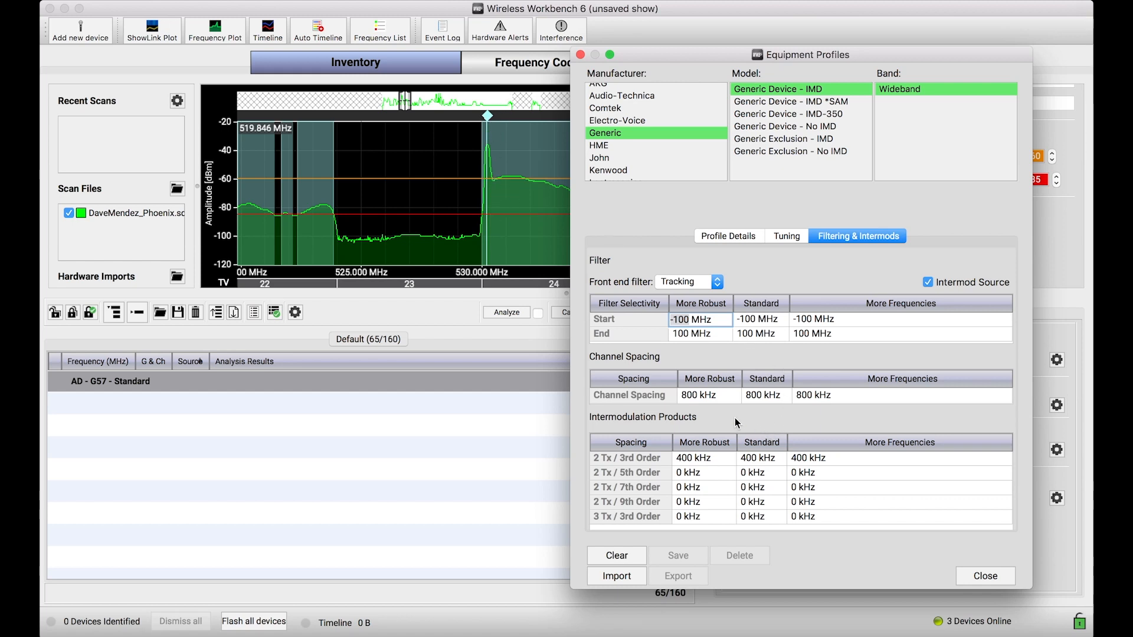
pyautogui.moveTo(762, 410)
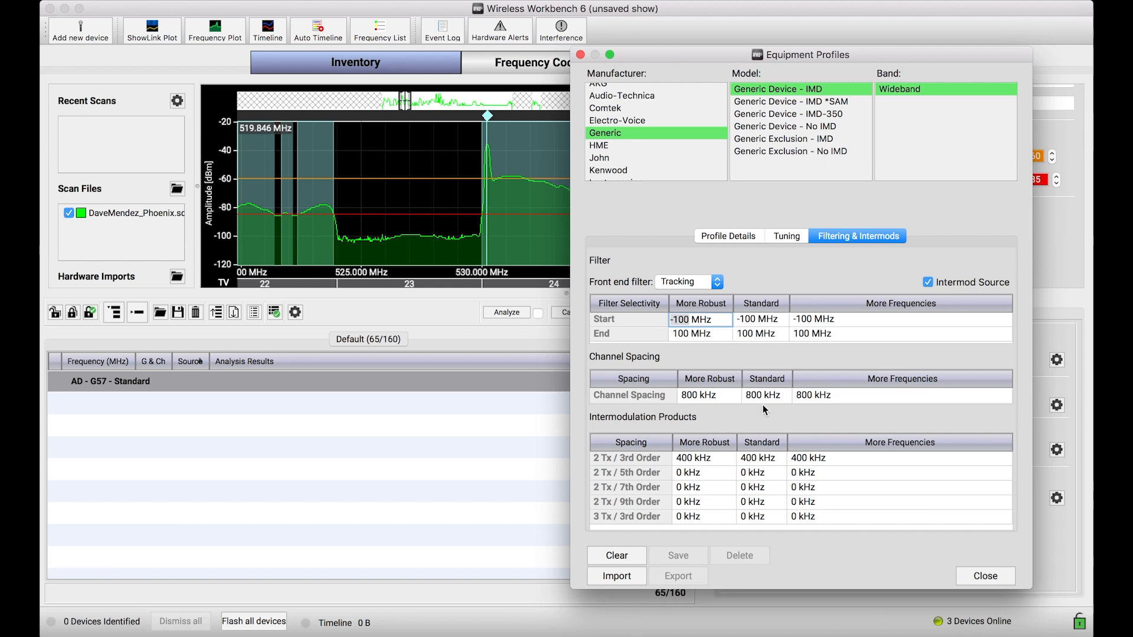
pyautogui.moveTo(789, 417)
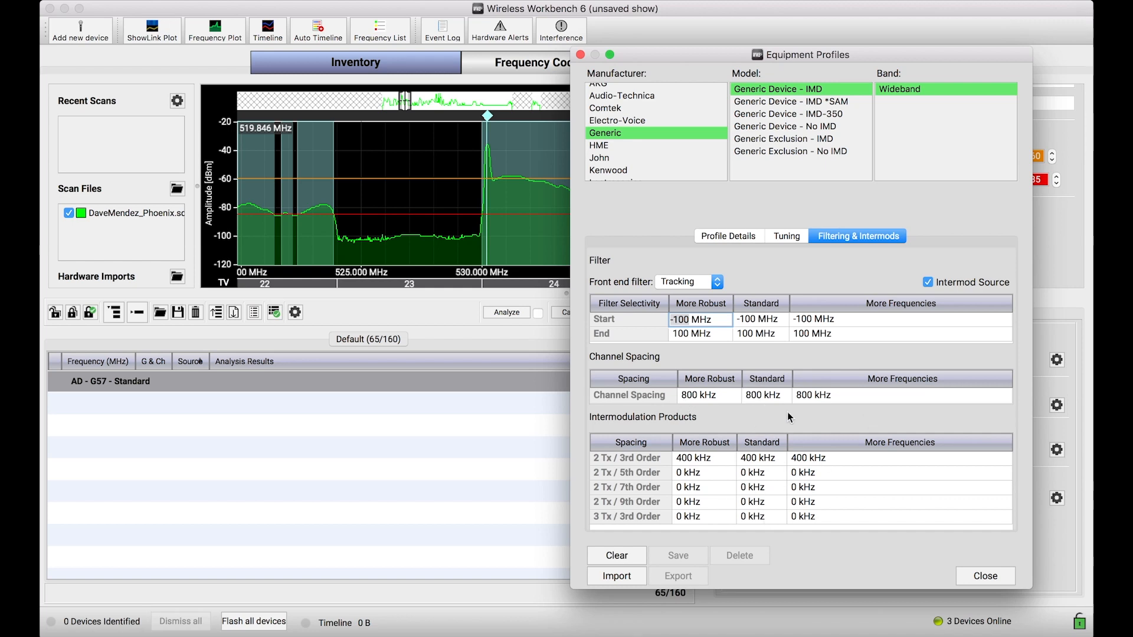
pyautogui.moveTo(754, 357)
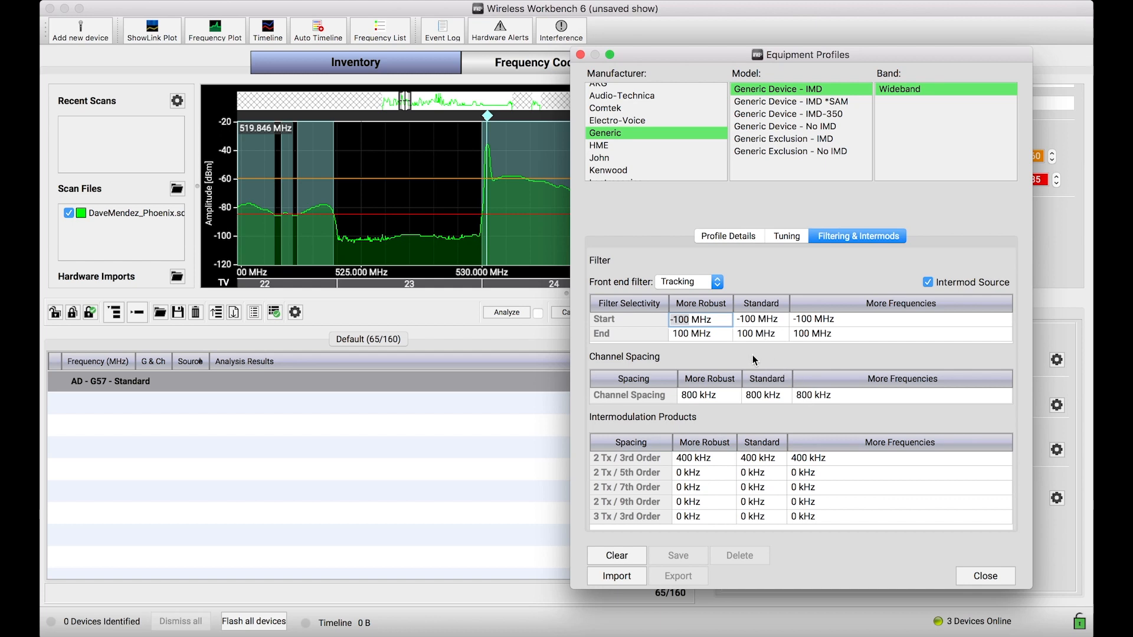
pyautogui.moveTo(493, 205)
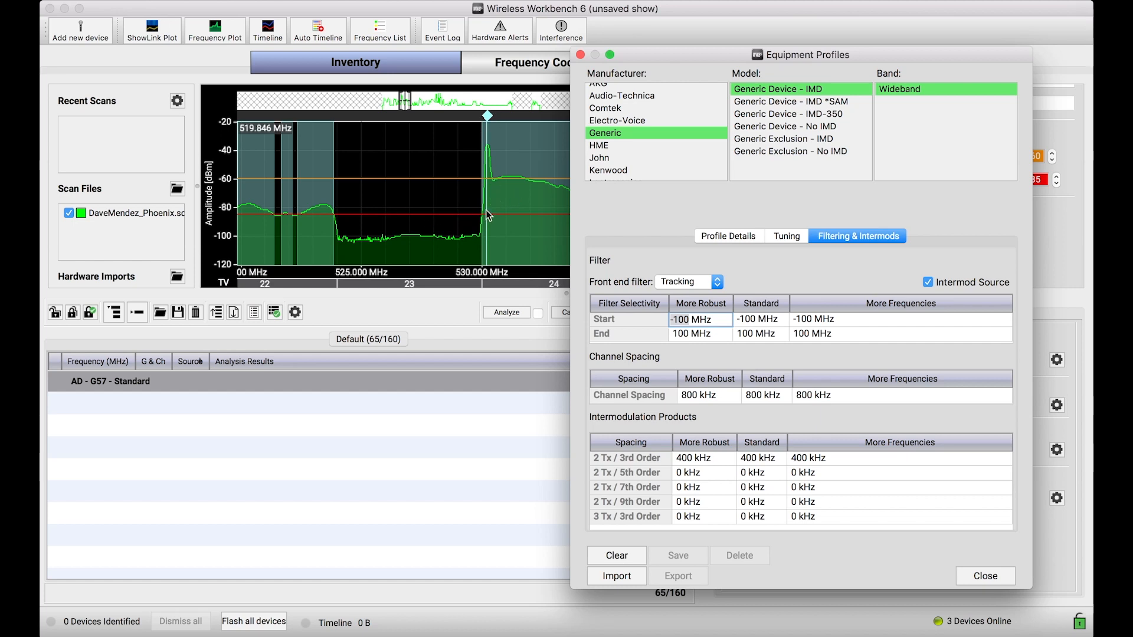
pyautogui.moveTo(512, 180)
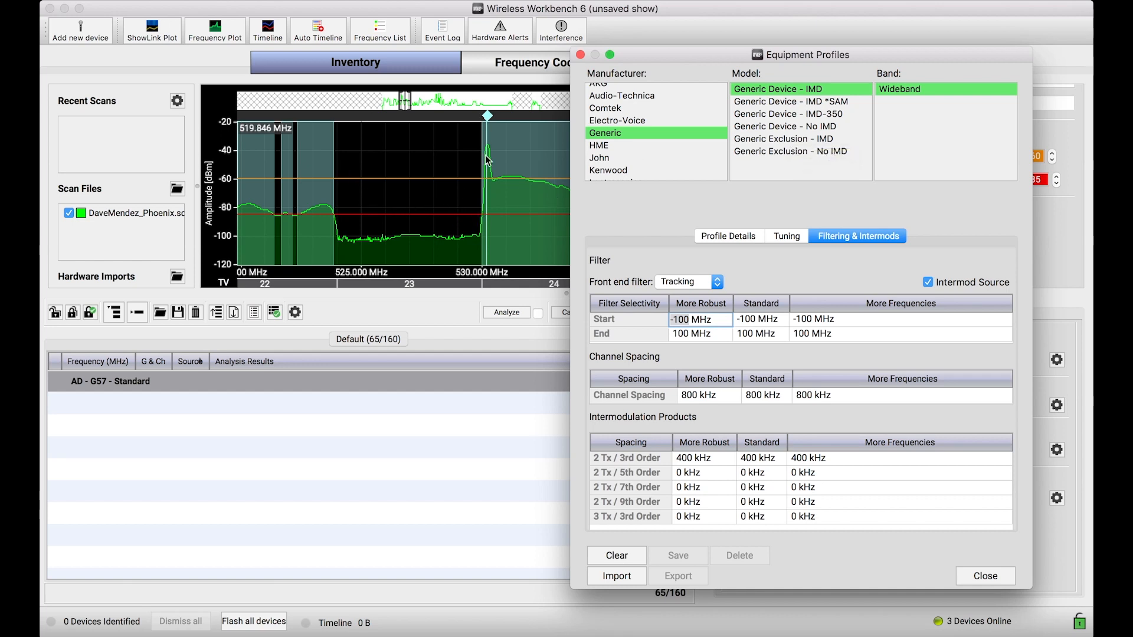
pyautogui.moveTo(536, 121)
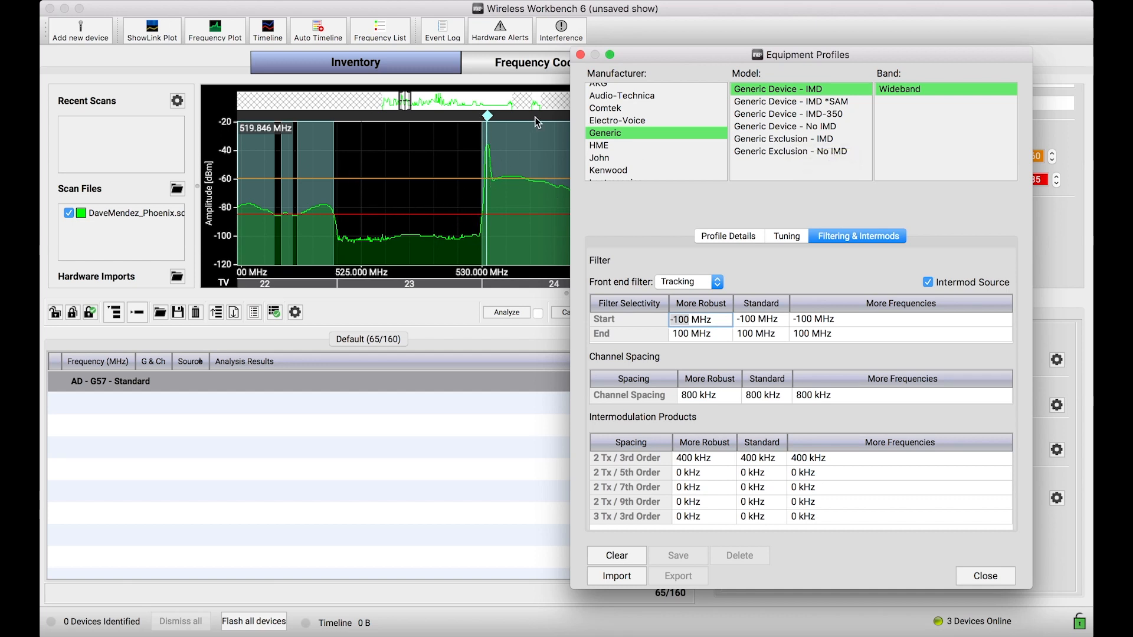
pyautogui.moveTo(831, 84)
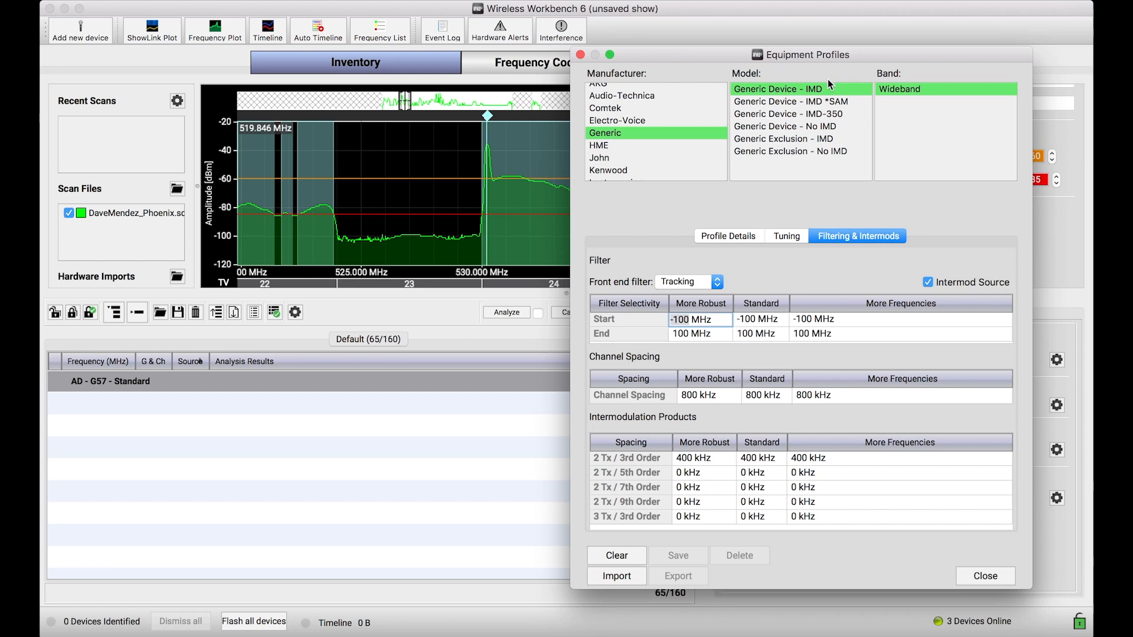
pyautogui.moveTo(799, 130)
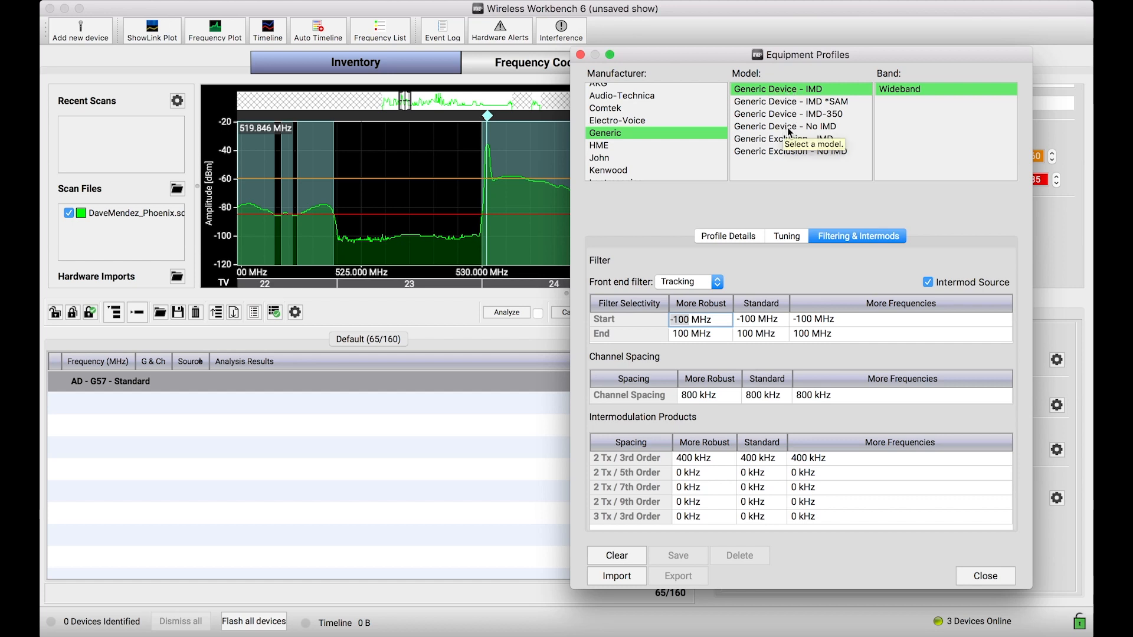
pyautogui.moveTo(764, 395)
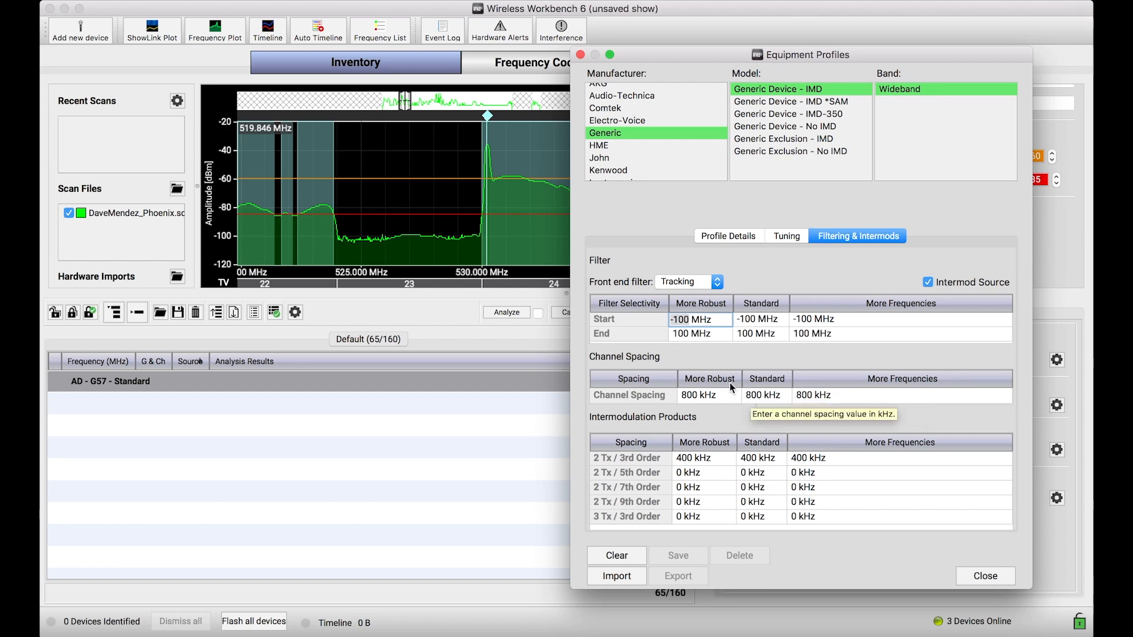
pyautogui.moveTo(396, 210)
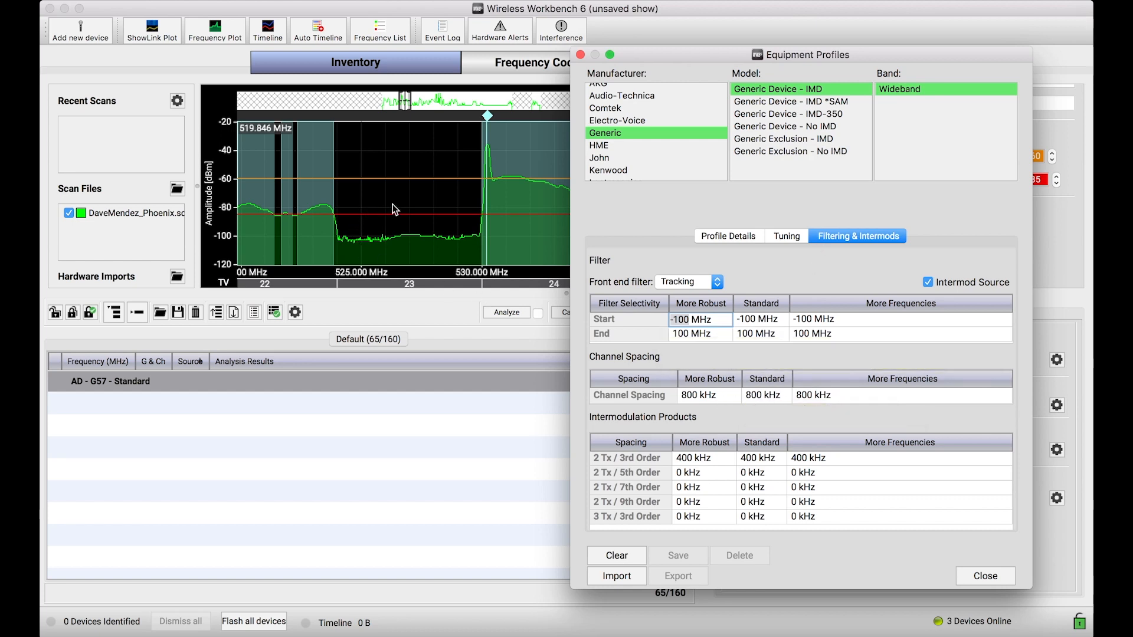
pyautogui.moveTo(491, 126)
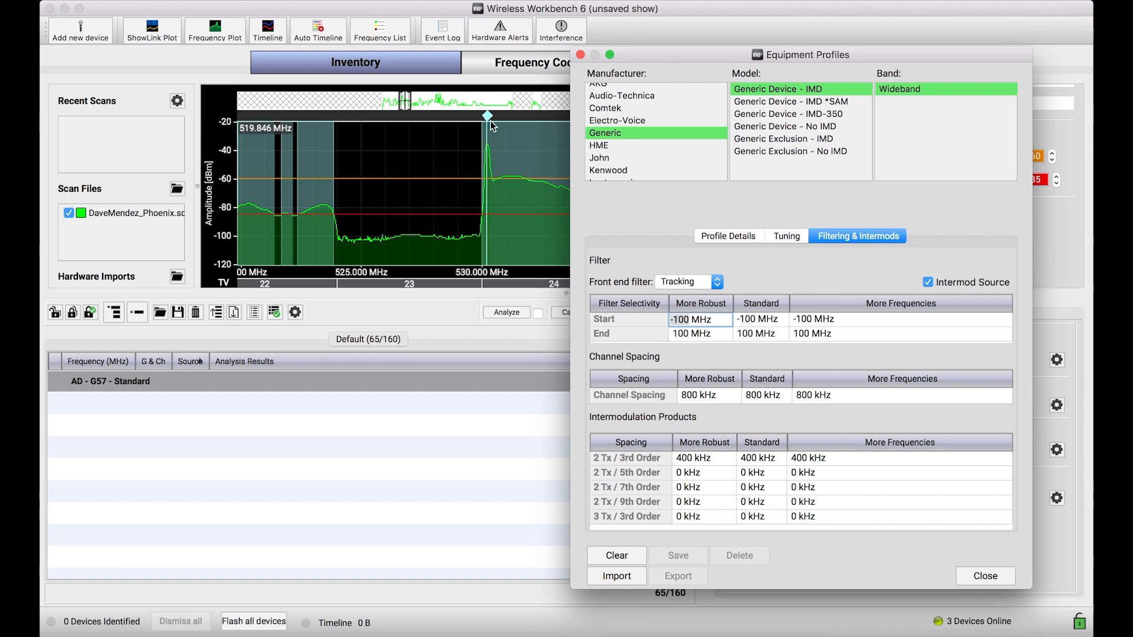
pyautogui.click(784, 138)
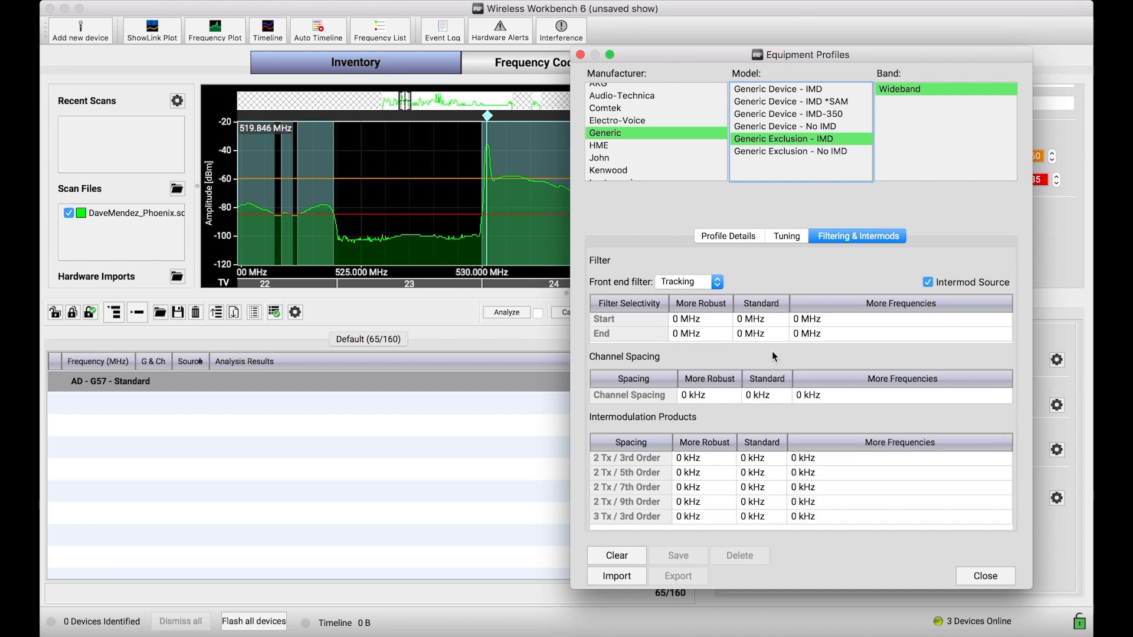
pyautogui.moveTo(687, 371)
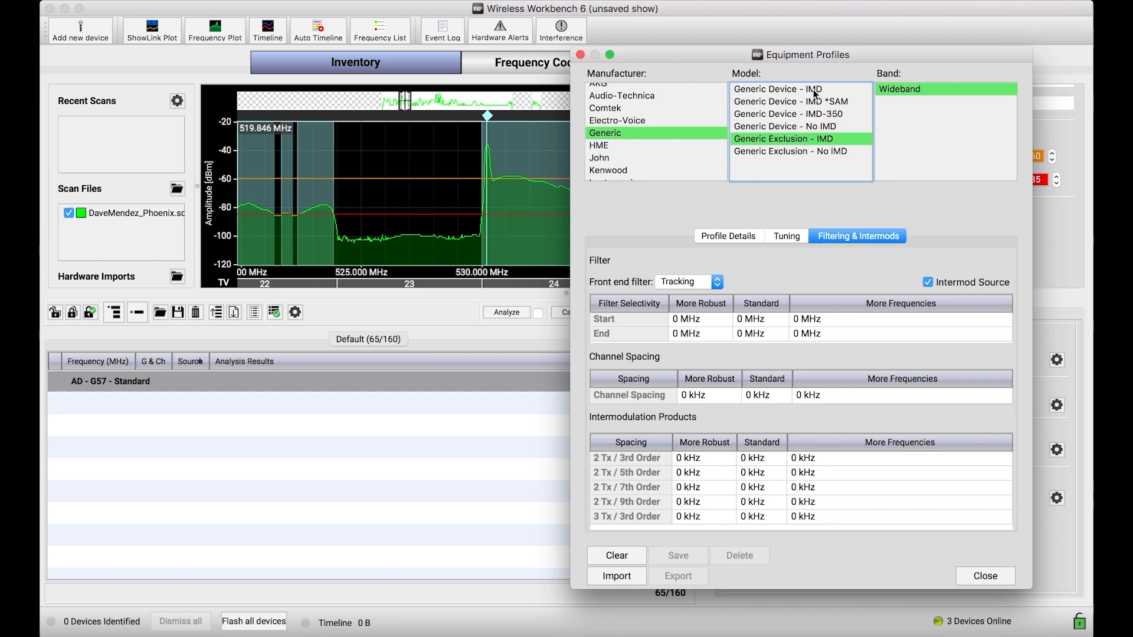
pyautogui.moveTo(542, 184)
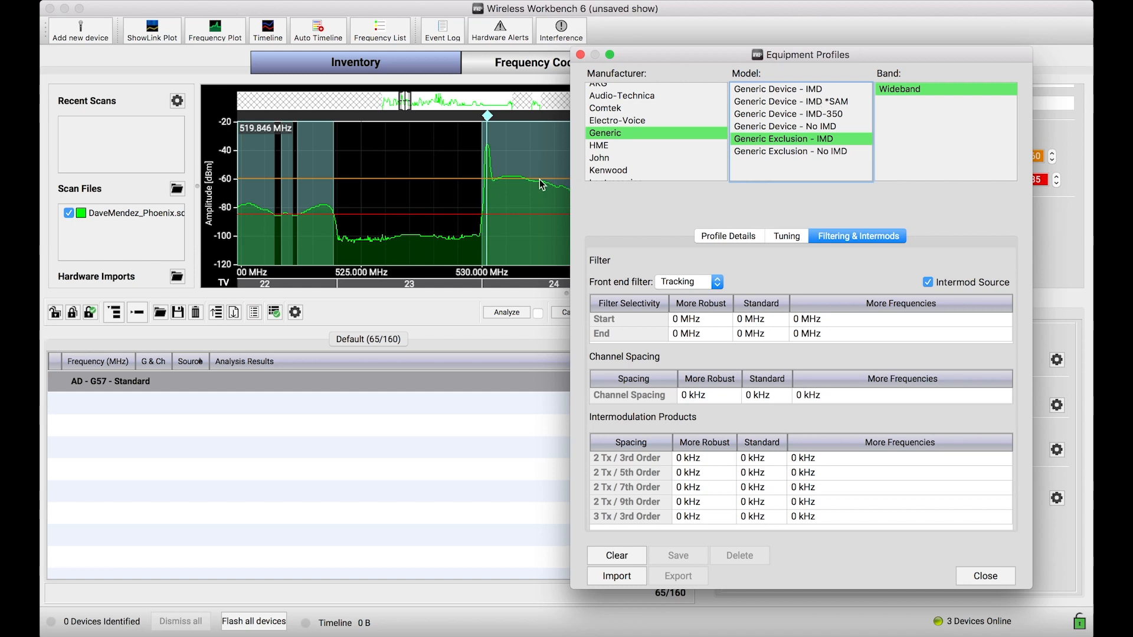
pyautogui.moveTo(477, 119)
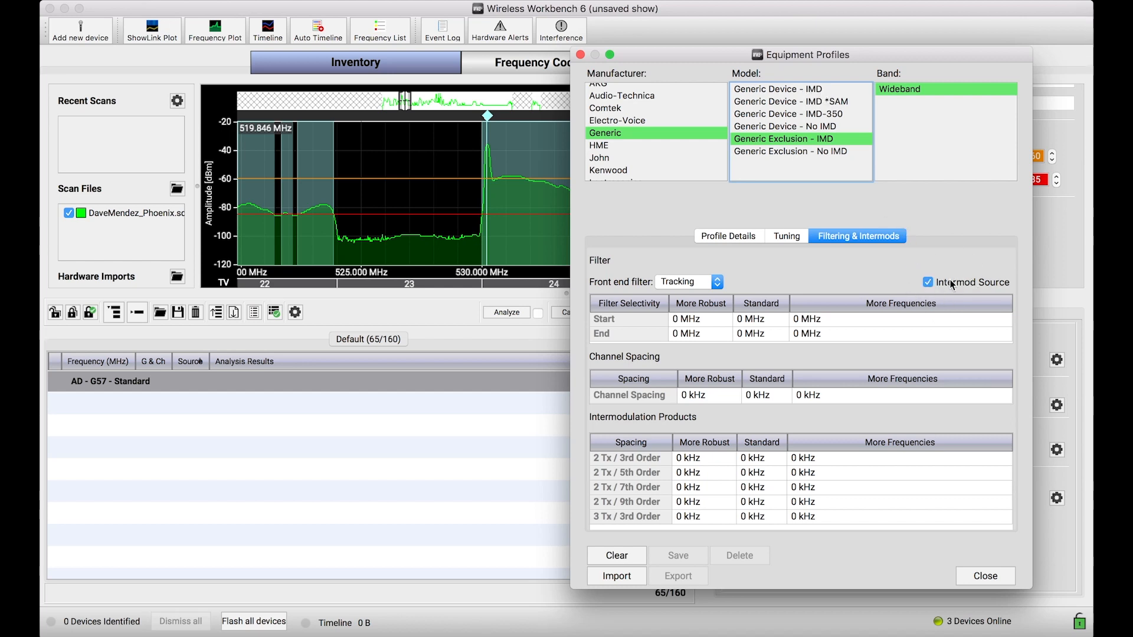
pyautogui.moveTo(956, 291)
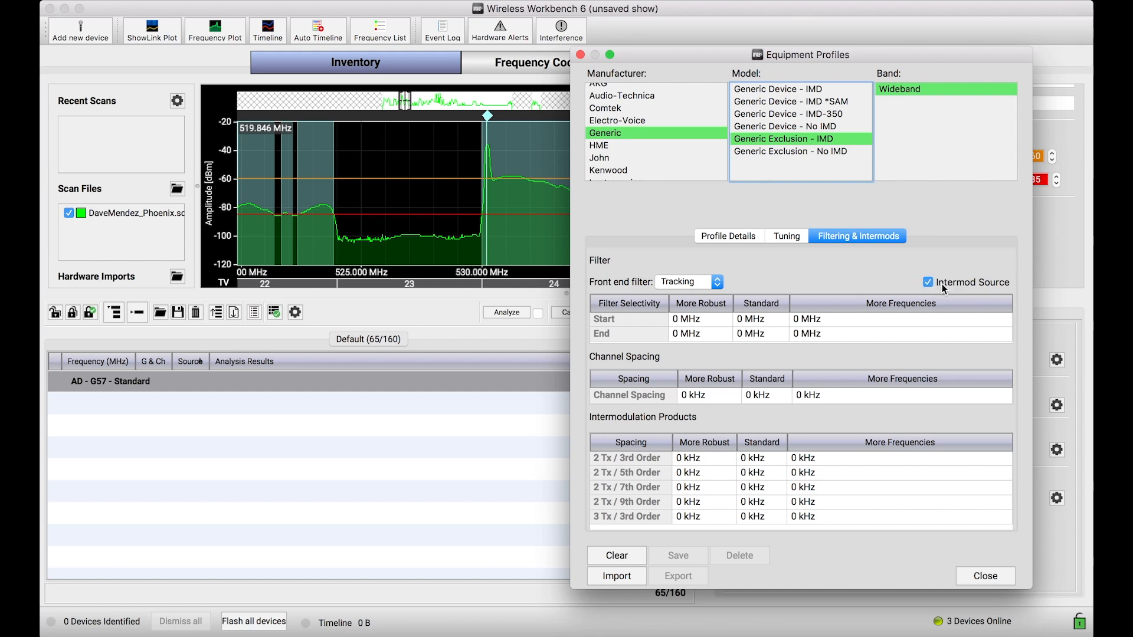
# Review Generic Exclusion - No IMD's zero spacing values and close Equipment Profiles
pyautogui.click(795, 151)
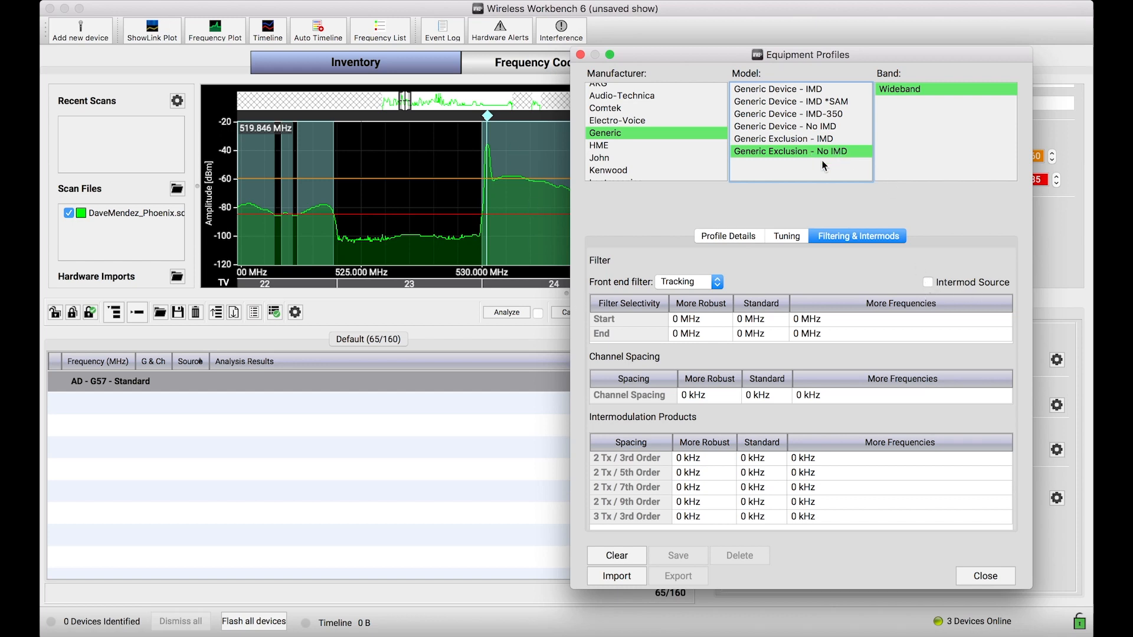
pyautogui.moveTo(983, 517)
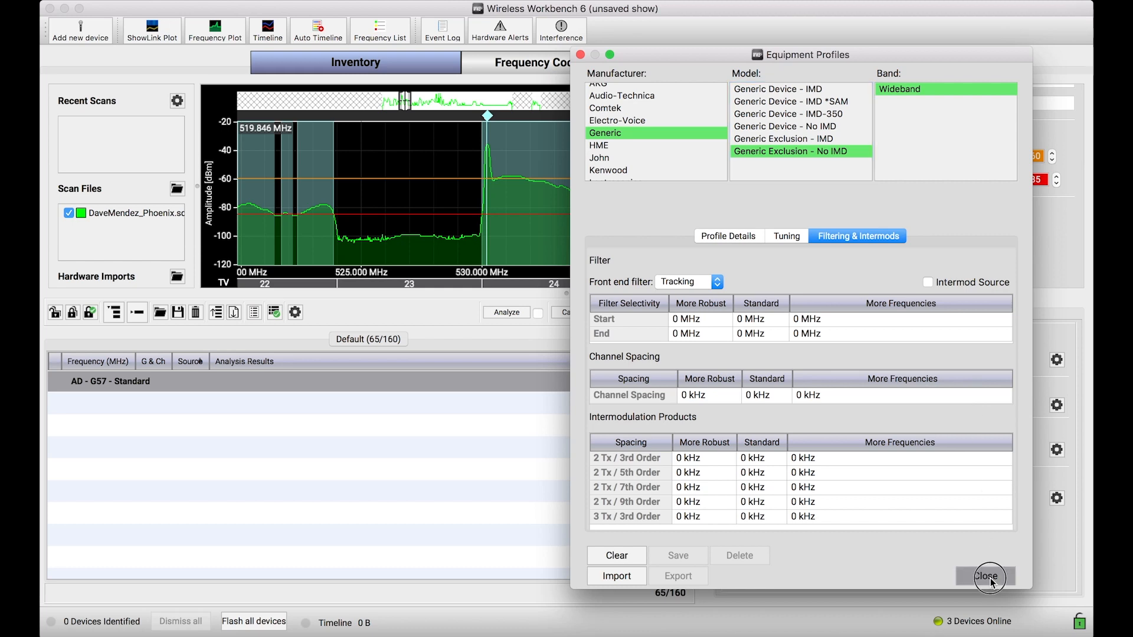
pyautogui.click(987, 576)
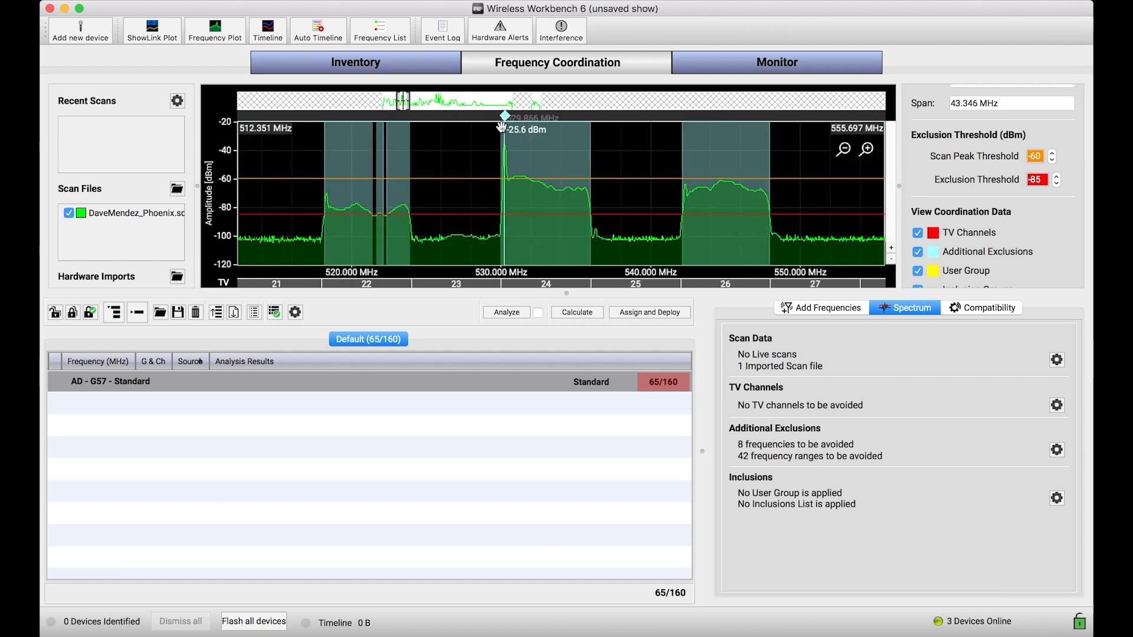
pyautogui.moveTo(503, 118)
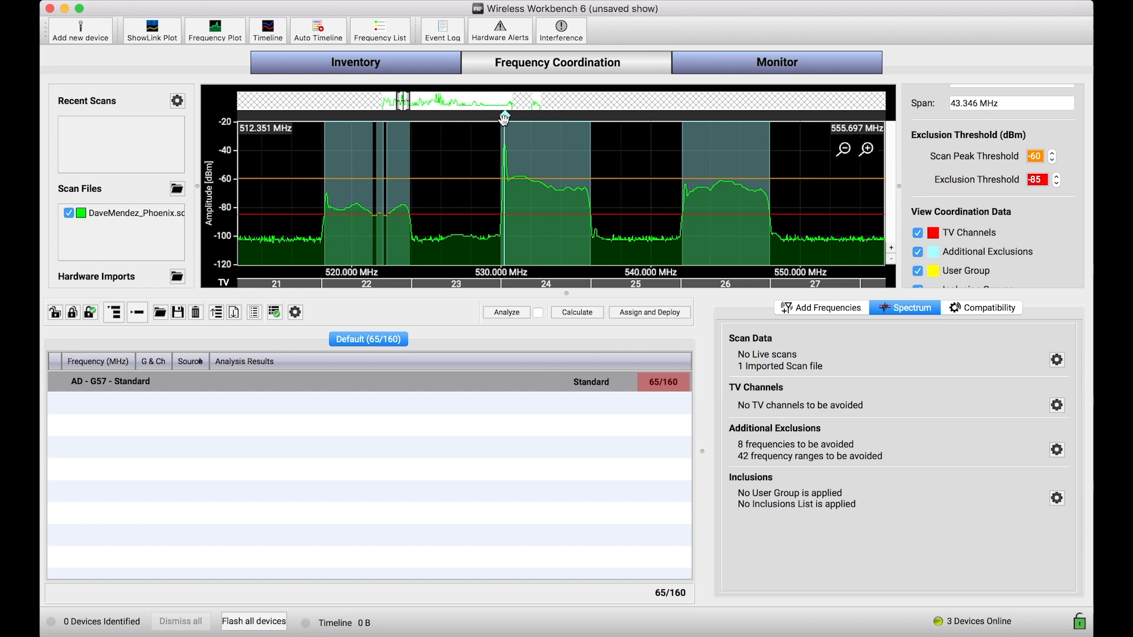
pyautogui.rightClick(504, 118)
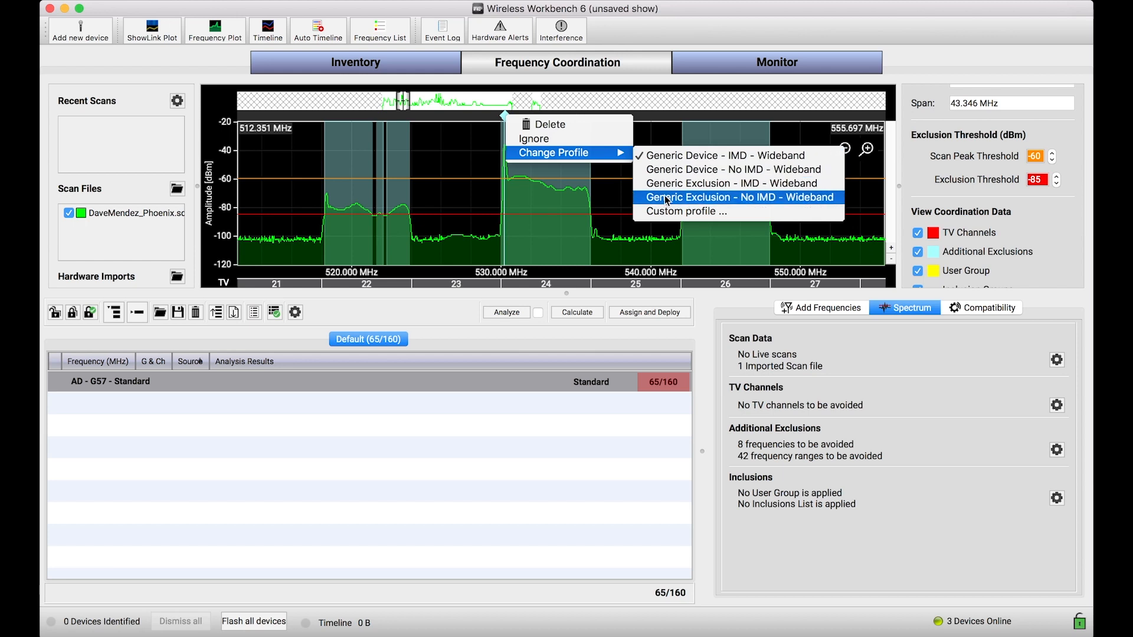
pyautogui.moveTo(664, 135)
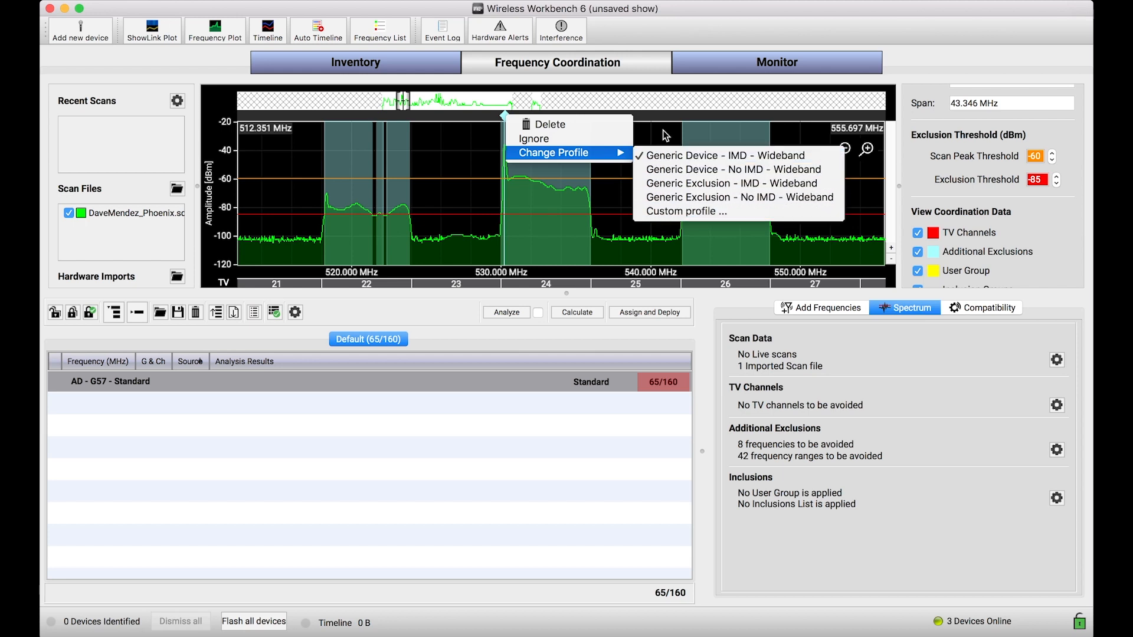
pyautogui.moveTo(715, 169)
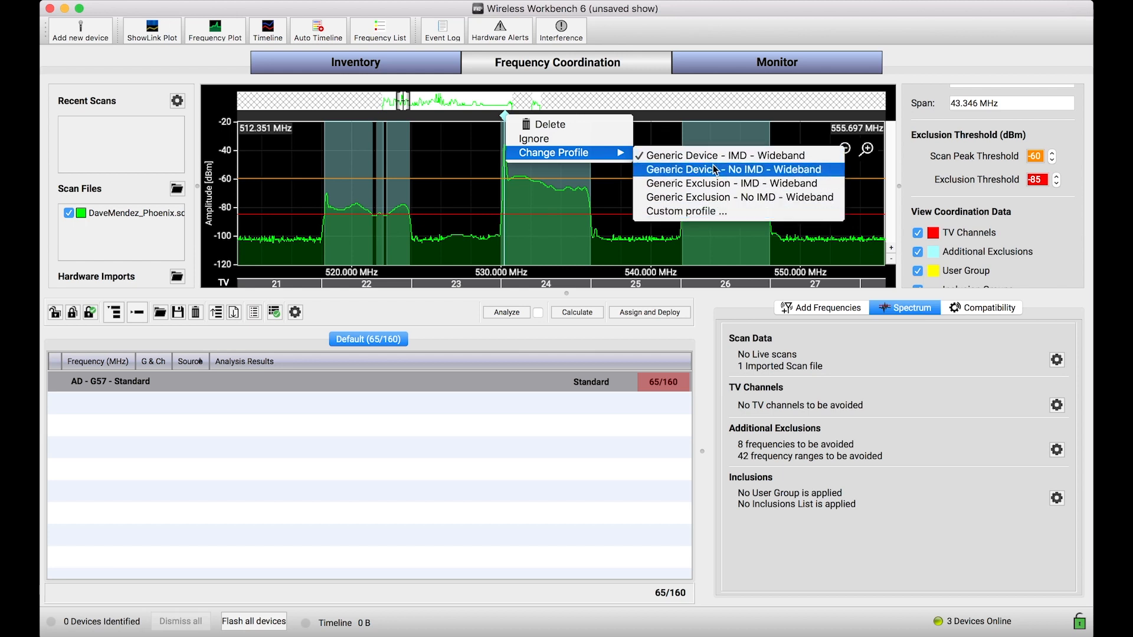
pyautogui.moveTo(688, 211)
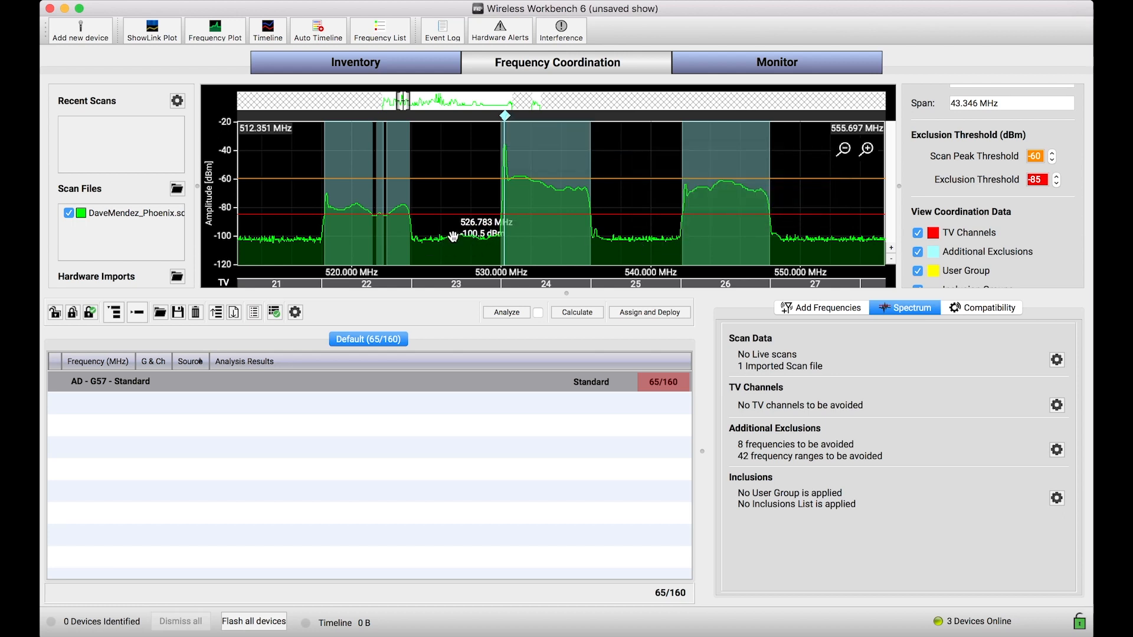
pyautogui.click(842, 149)
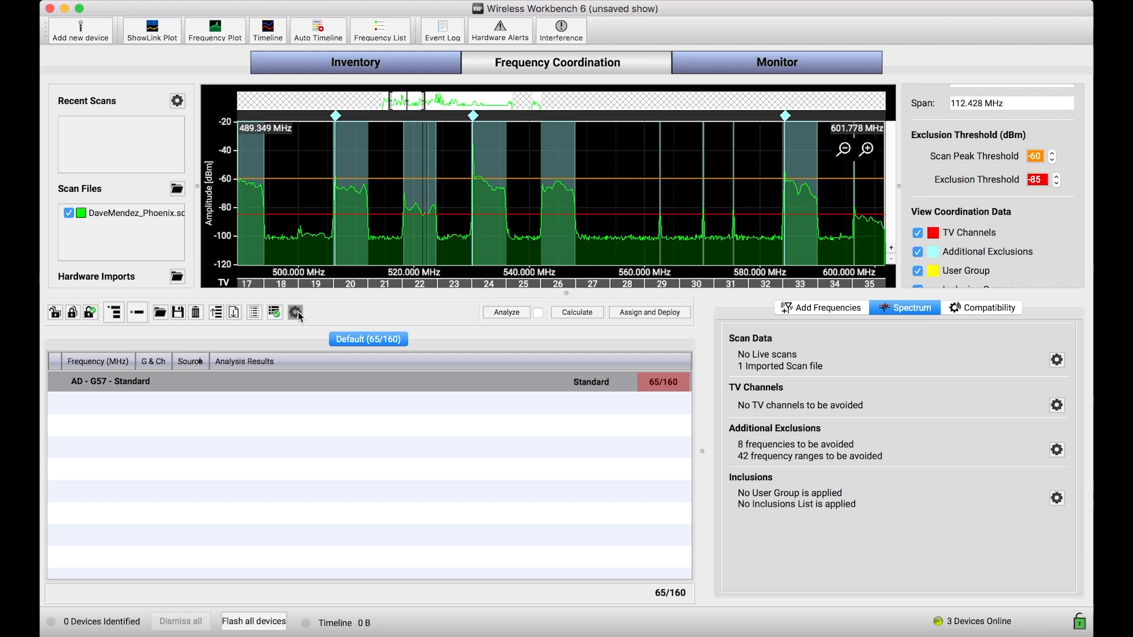
# Set scan-peak classification to Generic Device - No IMD in Coordination Preferences and save
pyautogui.click(296, 312)
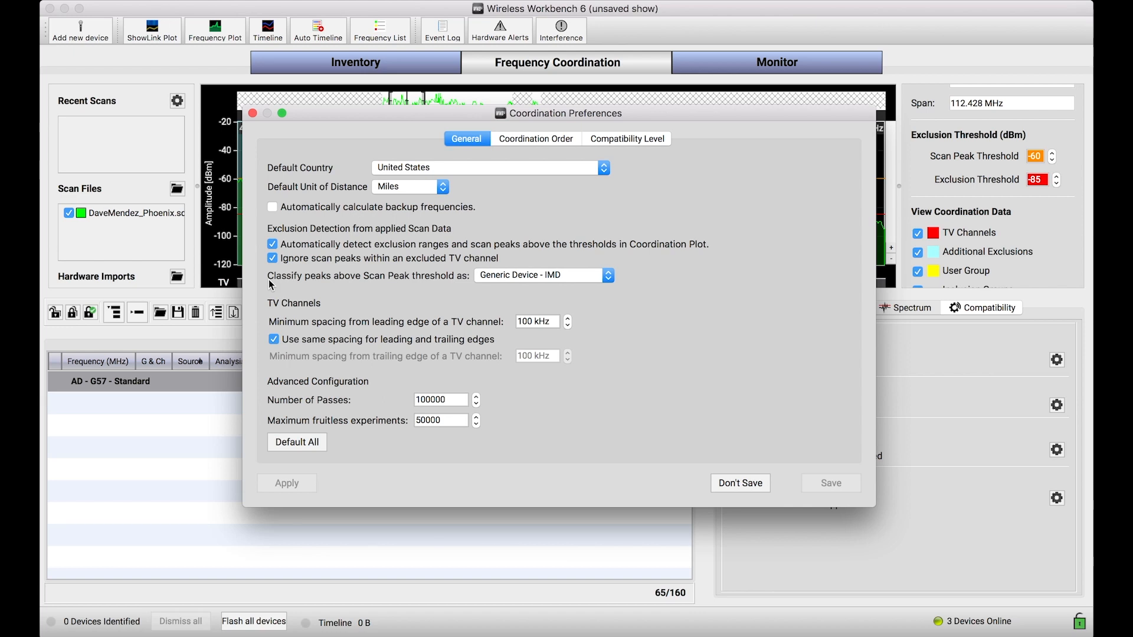
pyautogui.moveTo(422, 280)
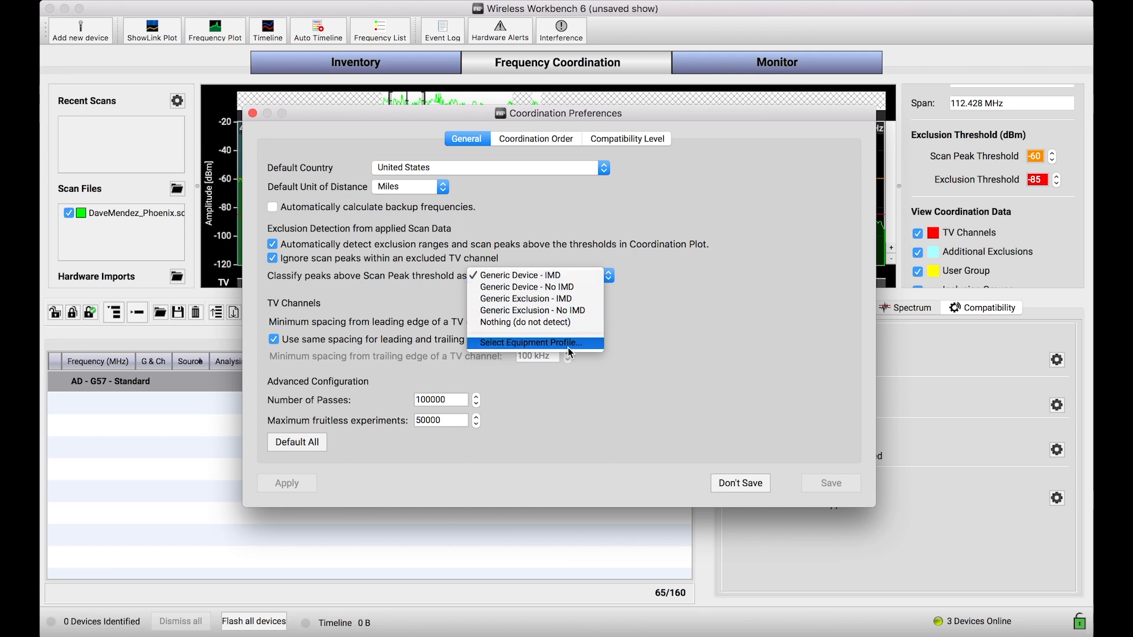
pyautogui.moveTo(526, 299)
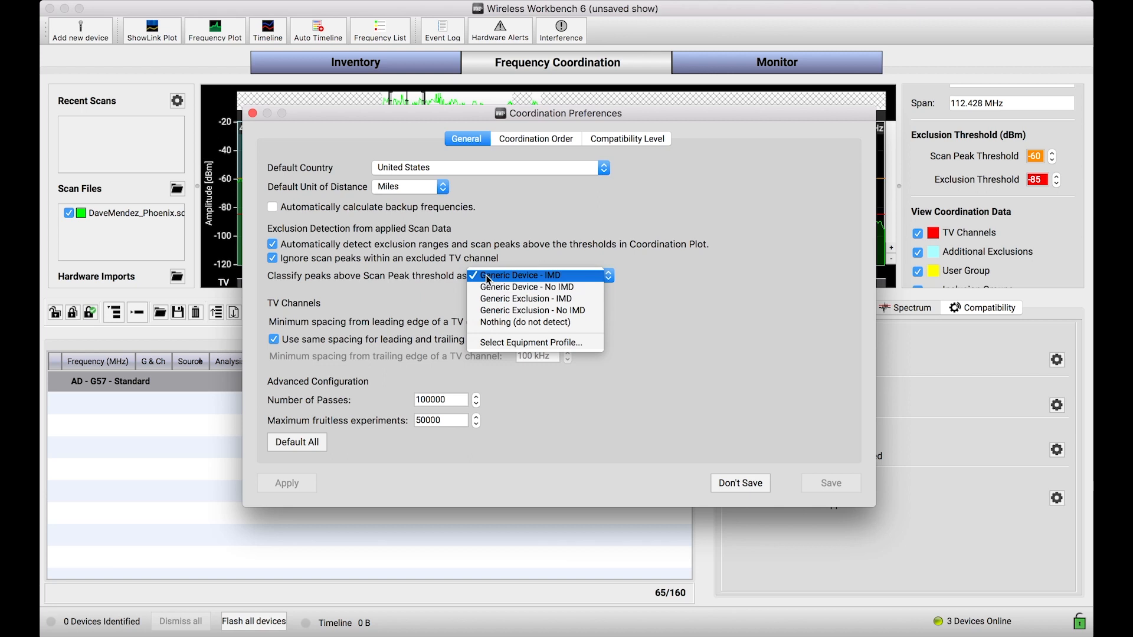
pyautogui.moveTo(491, 284)
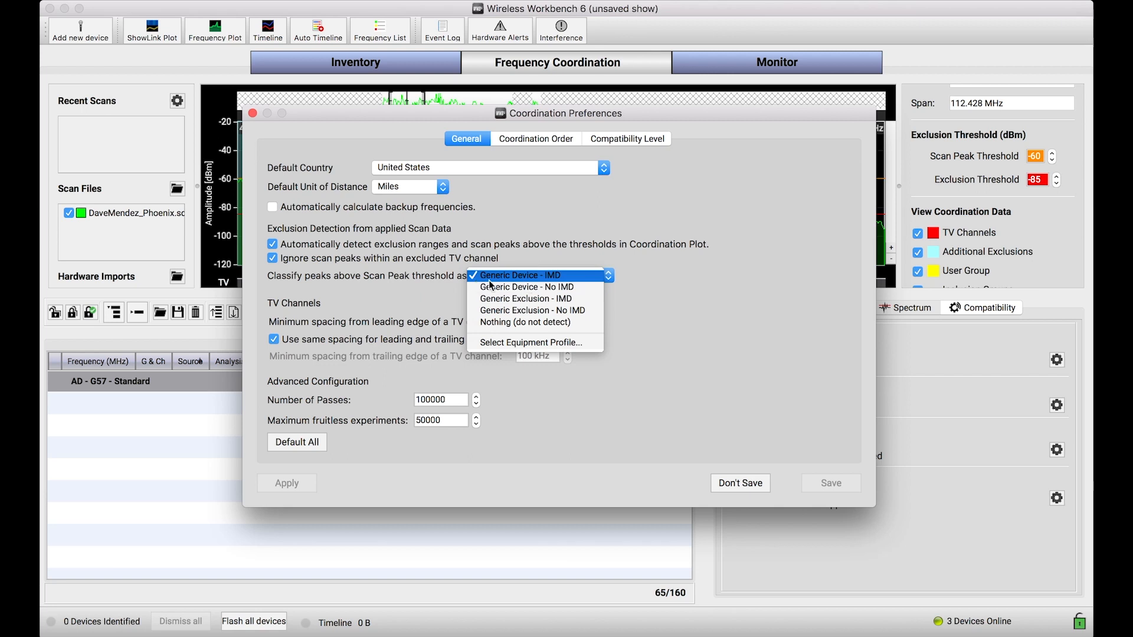
pyautogui.moveTo(525, 286)
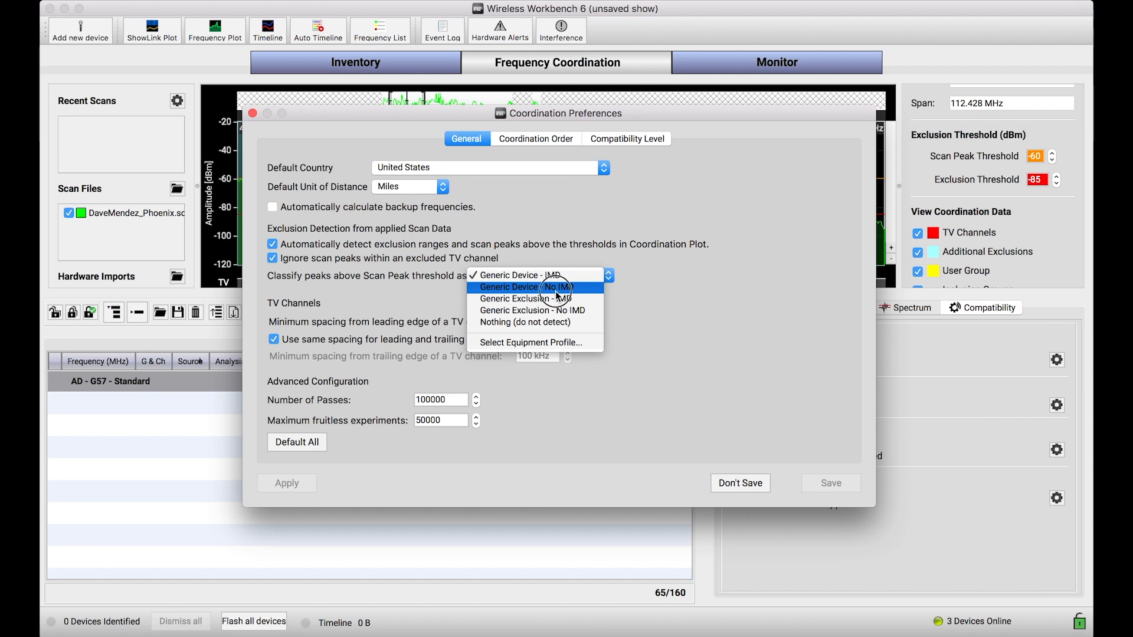
pyautogui.click(524, 287)
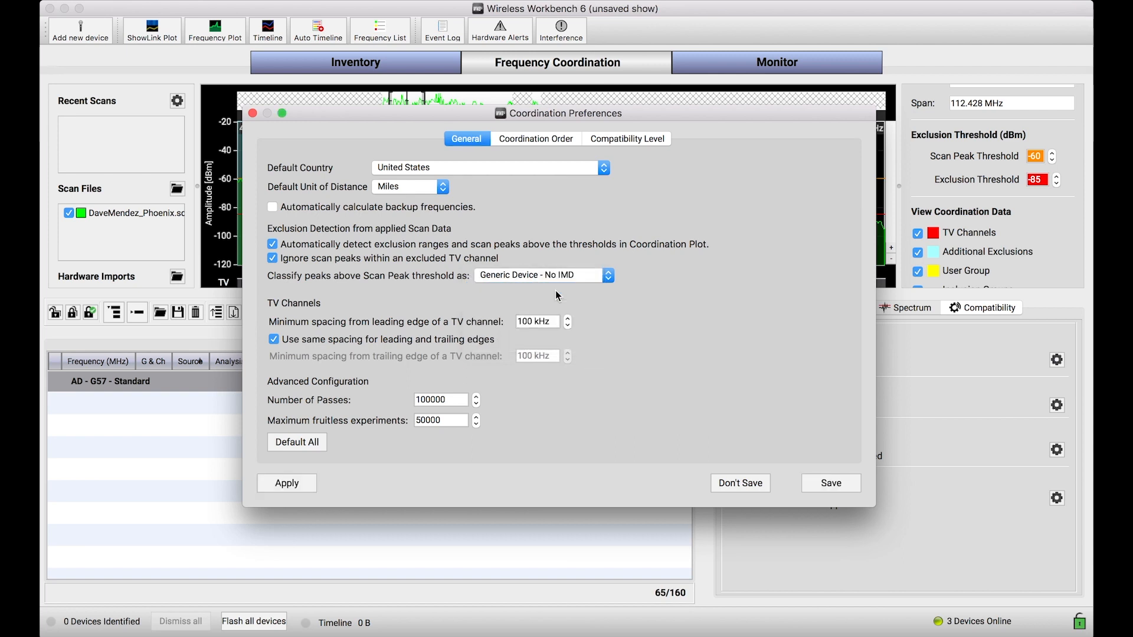
pyautogui.click(831, 483)
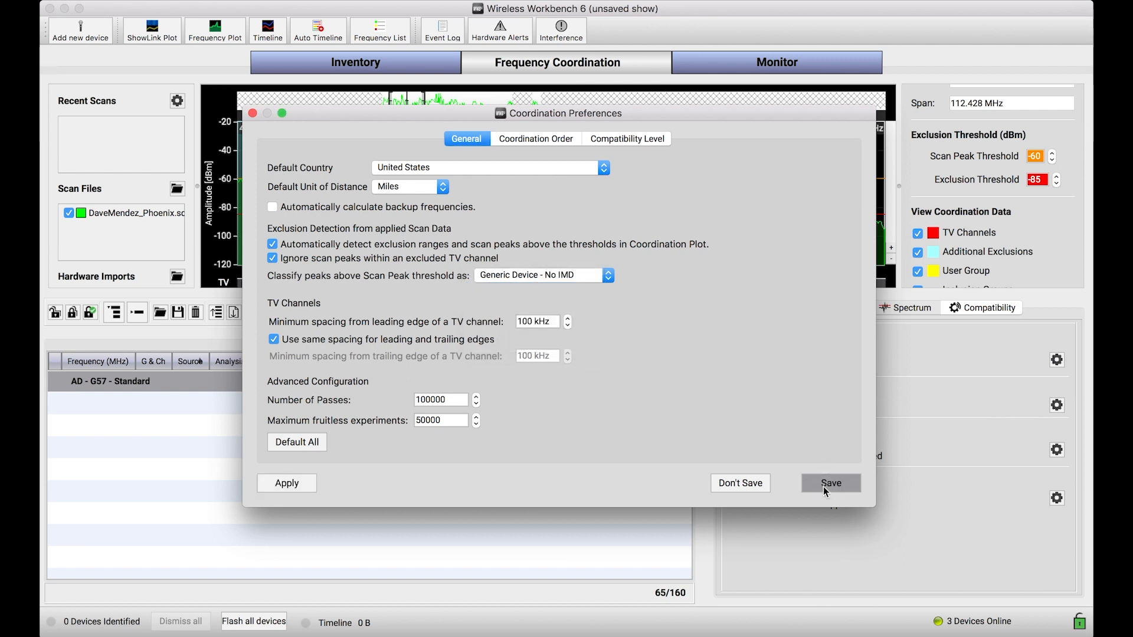
pyautogui.click(830, 483)
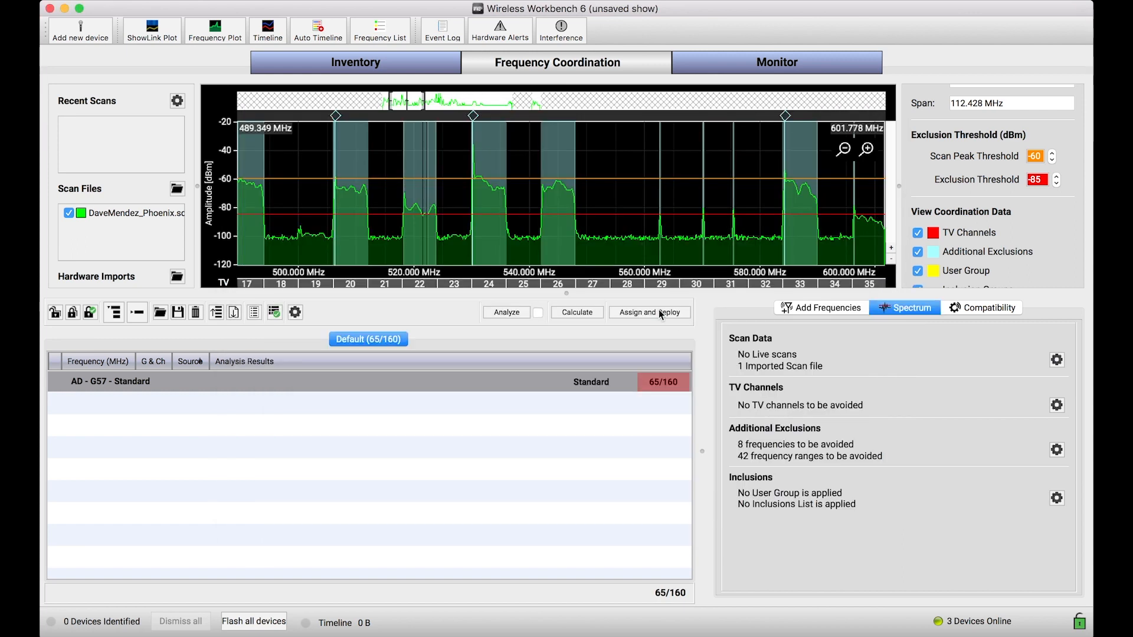
pyautogui.moveTo(475, 121)
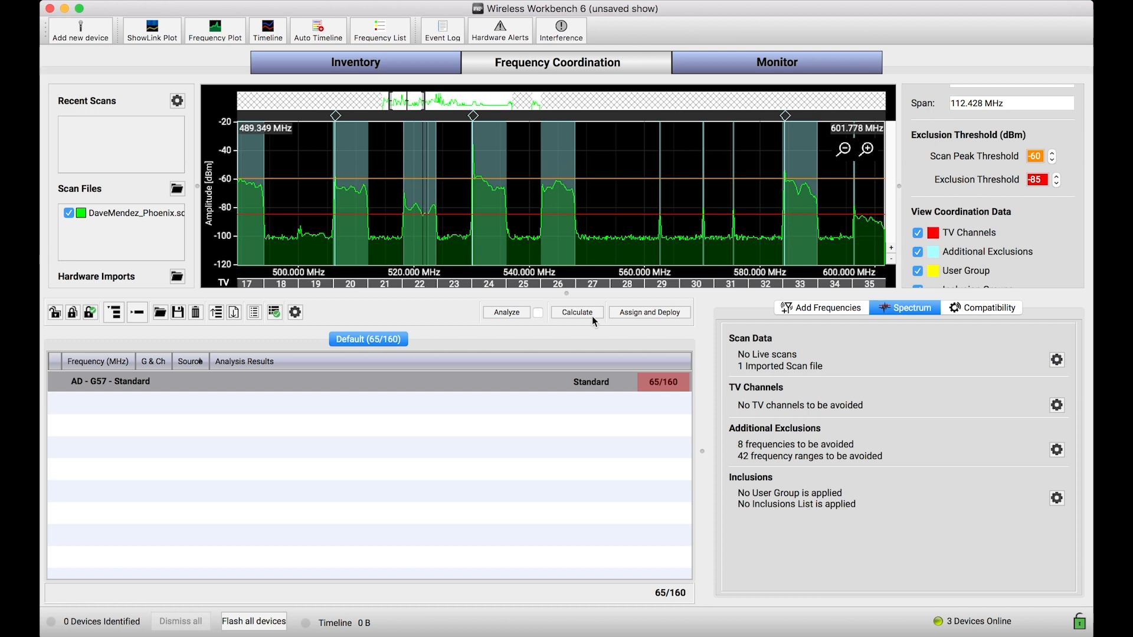
# Recalculate the G57 group and stop once it reaches 94 of 160 frequencies
pyautogui.click(576, 312)
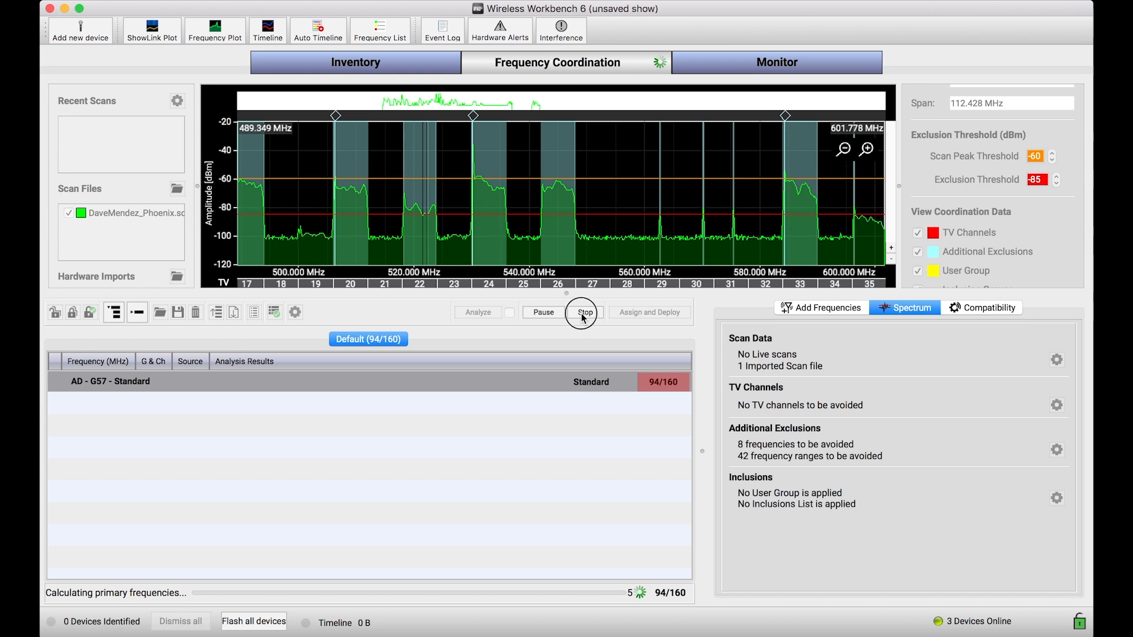
pyautogui.click(583, 312)
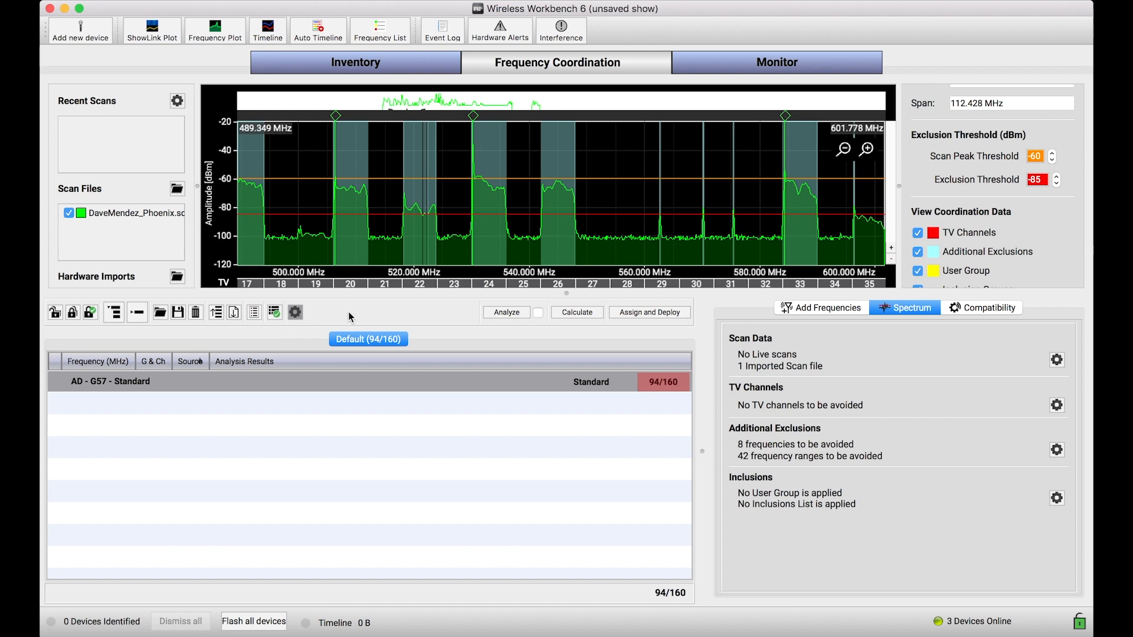
pyautogui.click(296, 312)
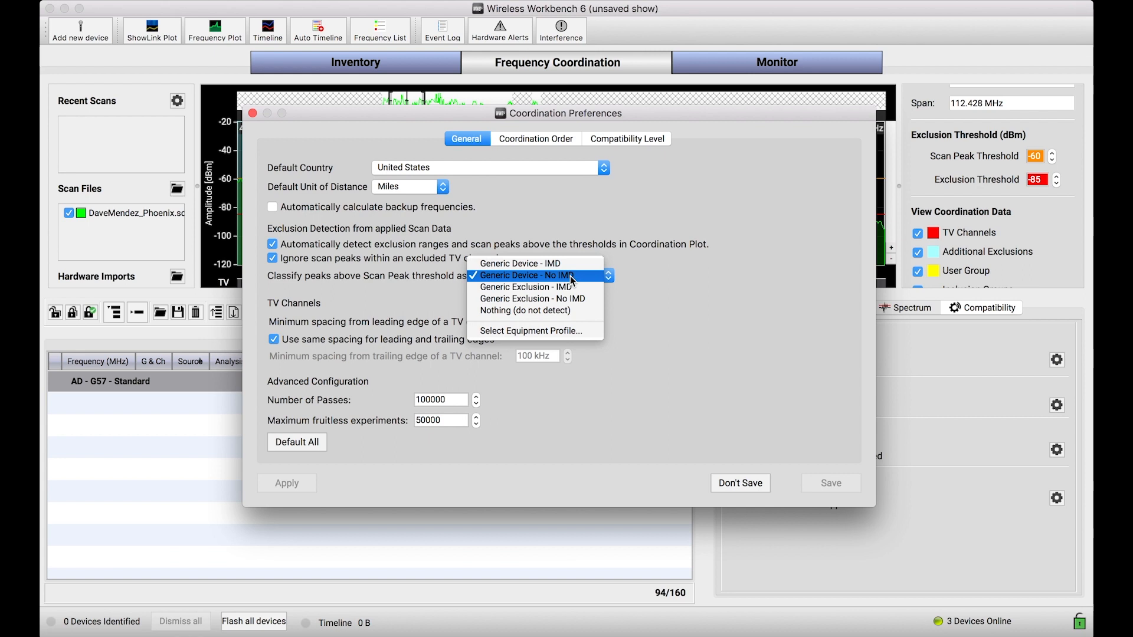
pyautogui.moveTo(531, 298)
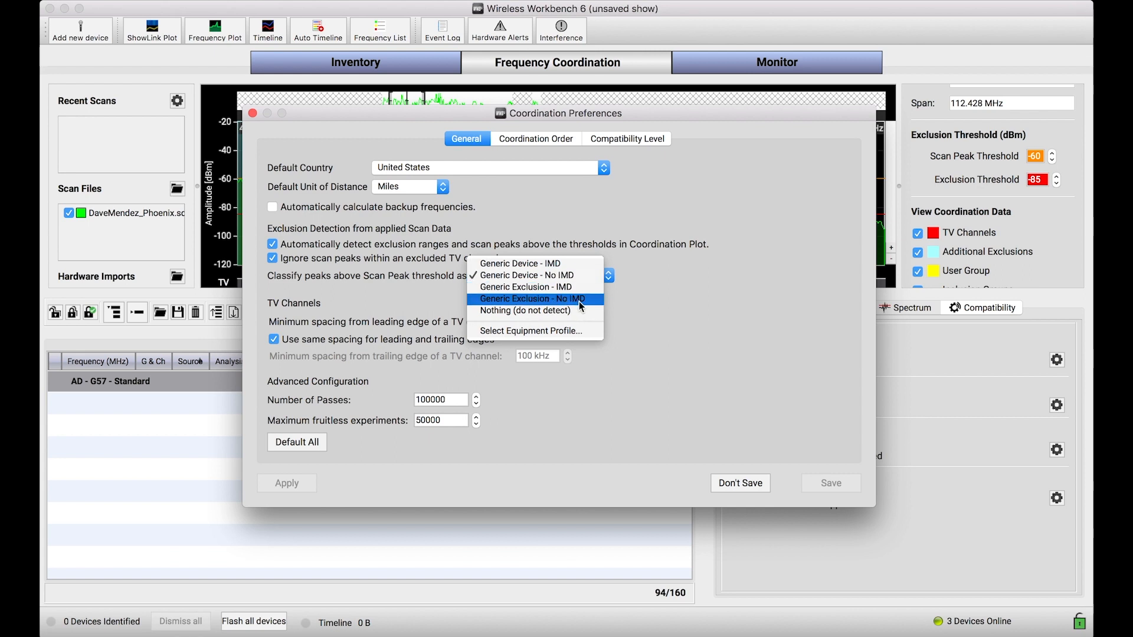
# Change scan-peak classification to Generic Exclusion - No IMD and save the preferences
pyautogui.click(531, 298)
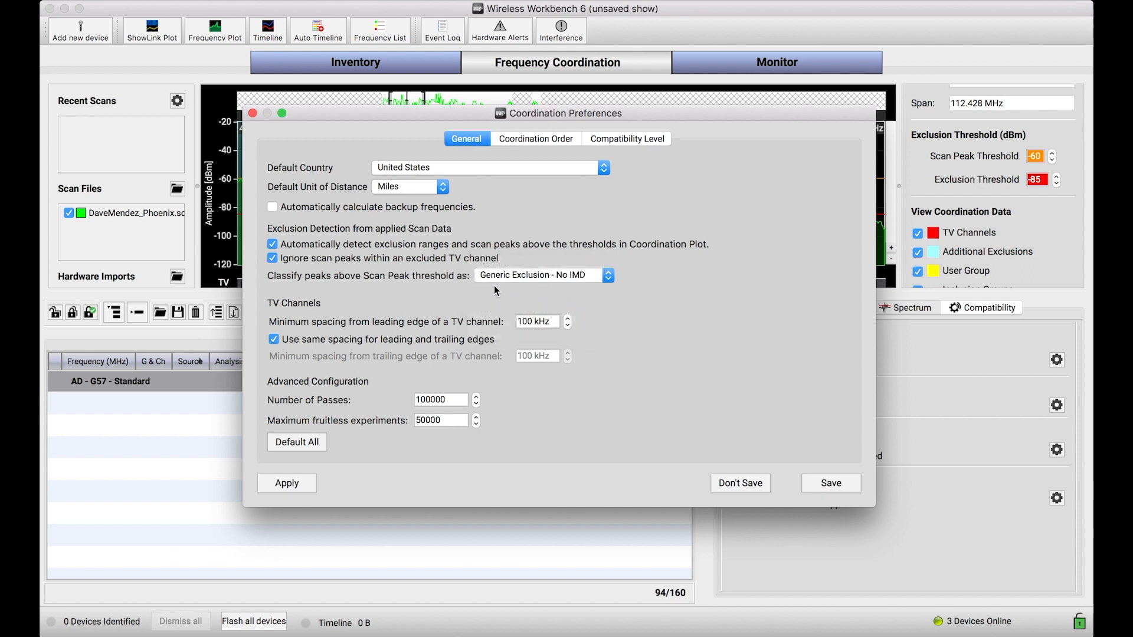
pyautogui.moveTo(559, 264)
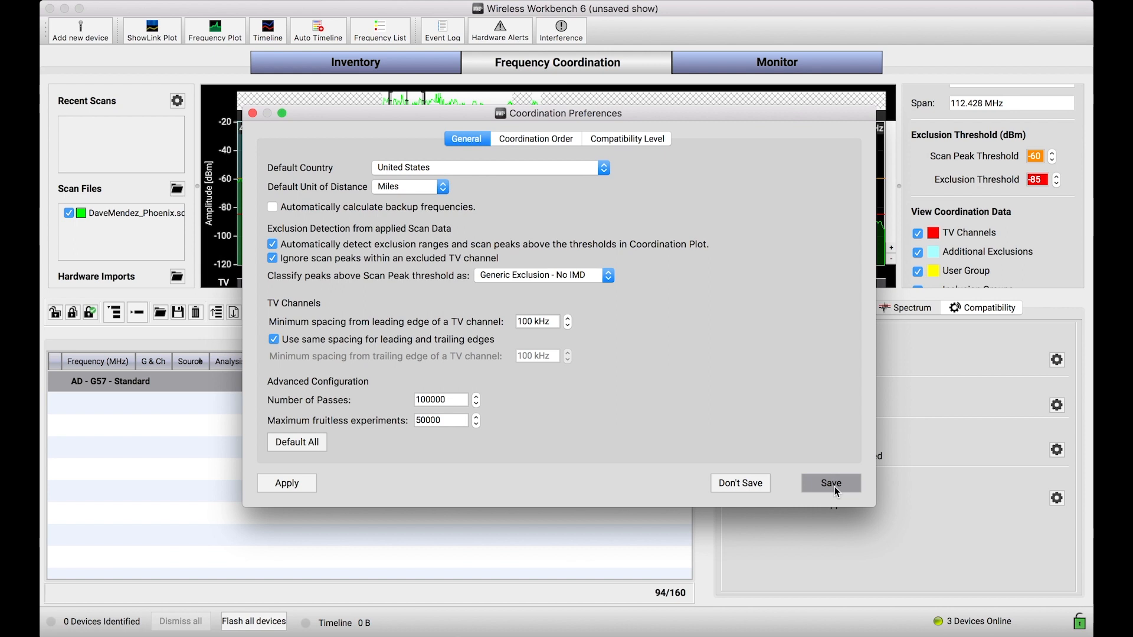
pyautogui.click(830, 482)
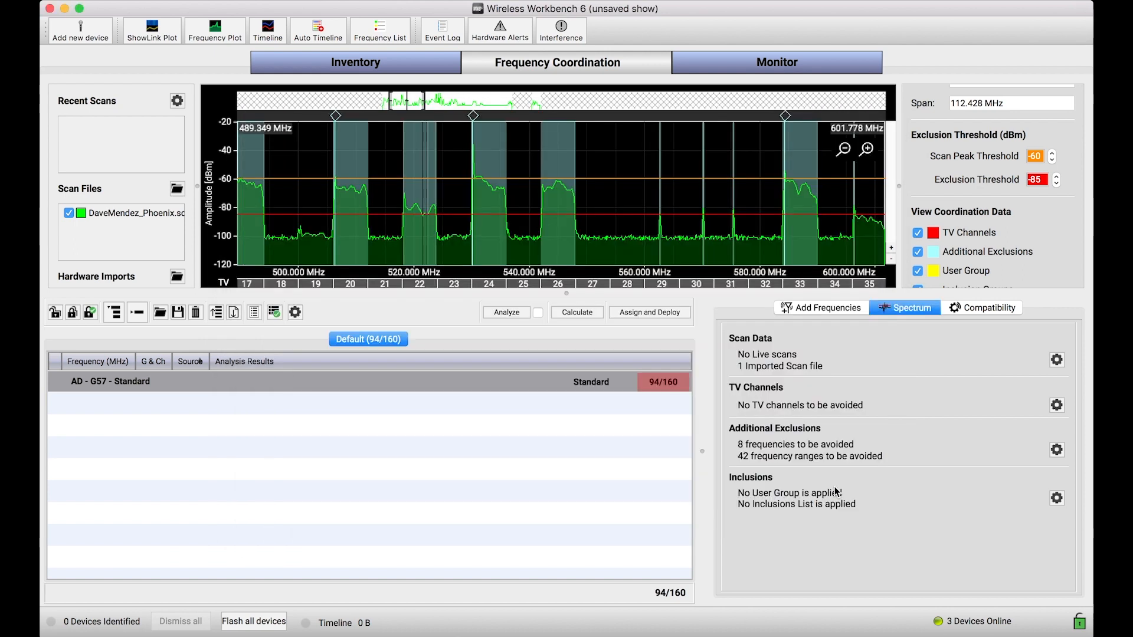
pyautogui.click(576, 312)
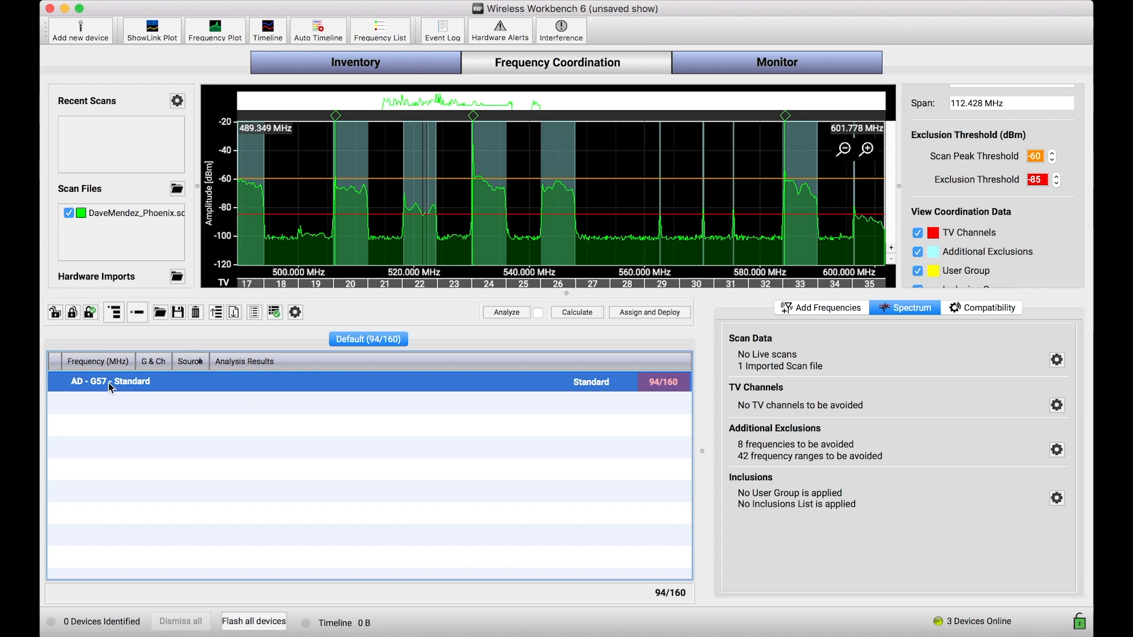
# Set the AD - G57 group's compatibility level to More Frequencies, zeroing intermod spacings
pyautogui.click(988, 307)
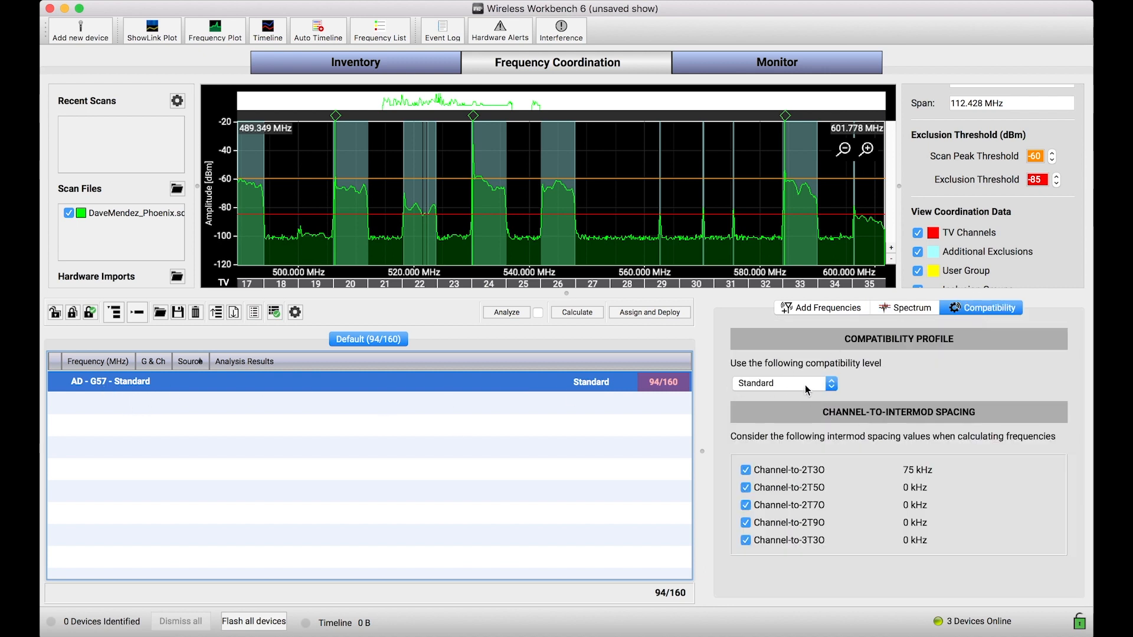
pyautogui.click(781, 383)
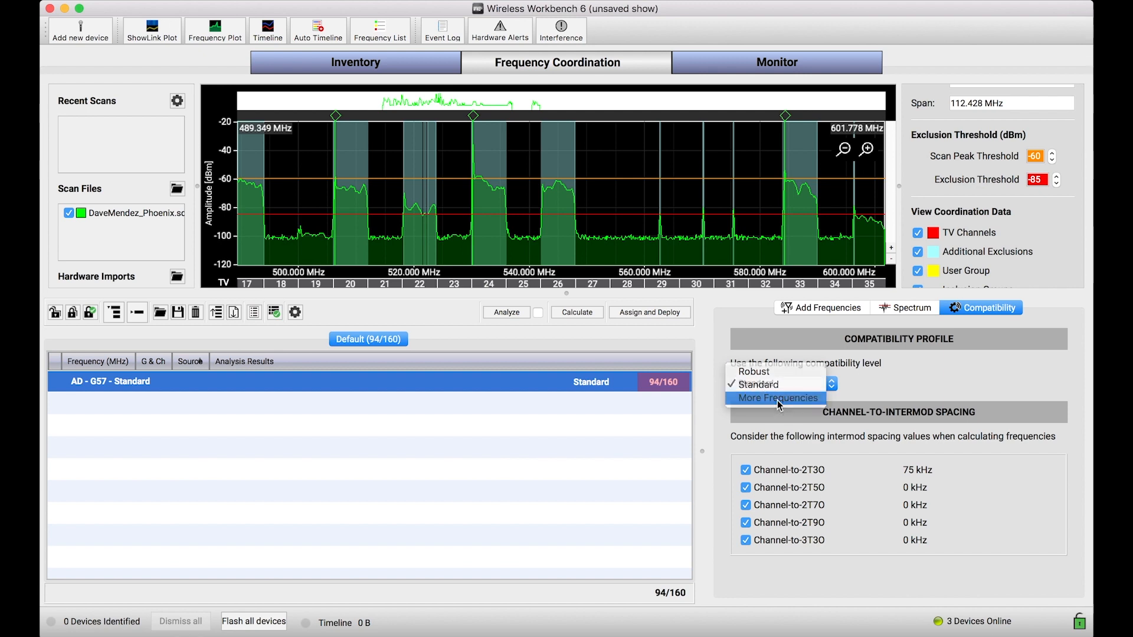
pyautogui.click(775, 399)
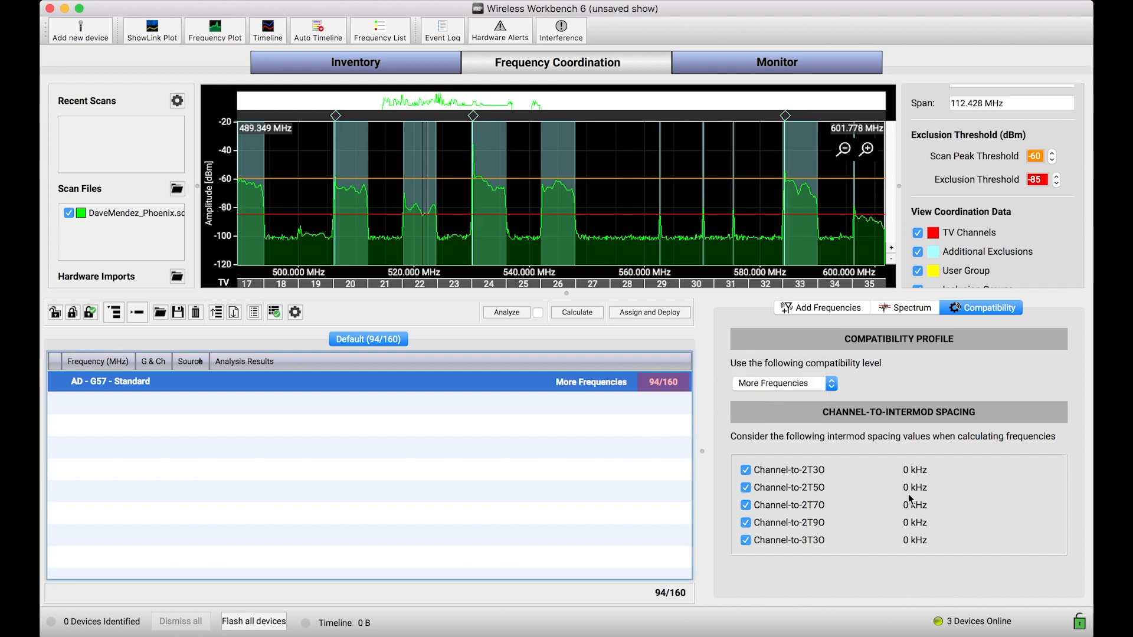
pyautogui.moveTo(746, 457)
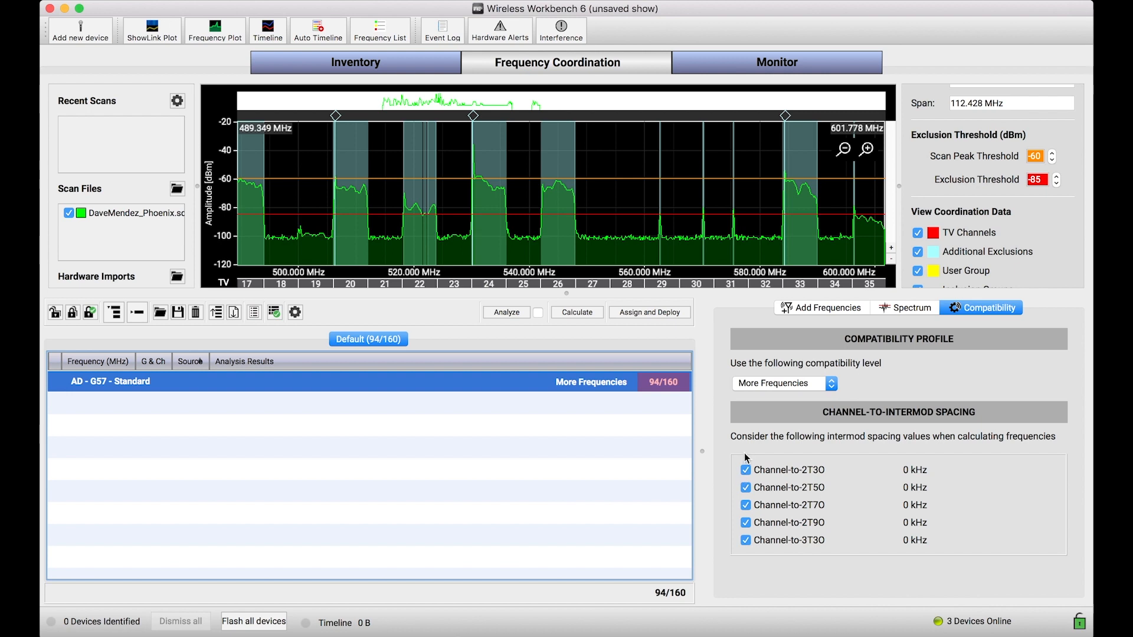
pyautogui.moveTo(534, 490)
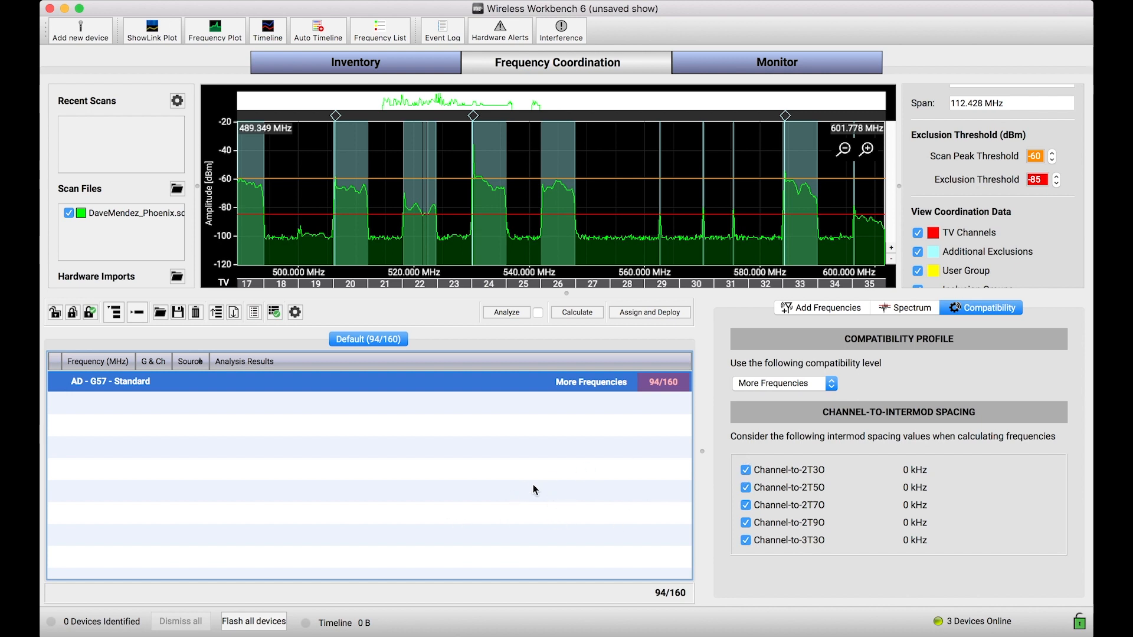
# Recalculate with More Frequencies compatibility, coordinating 160 of 160 G57 frequencies
pyautogui.click(576, 312)
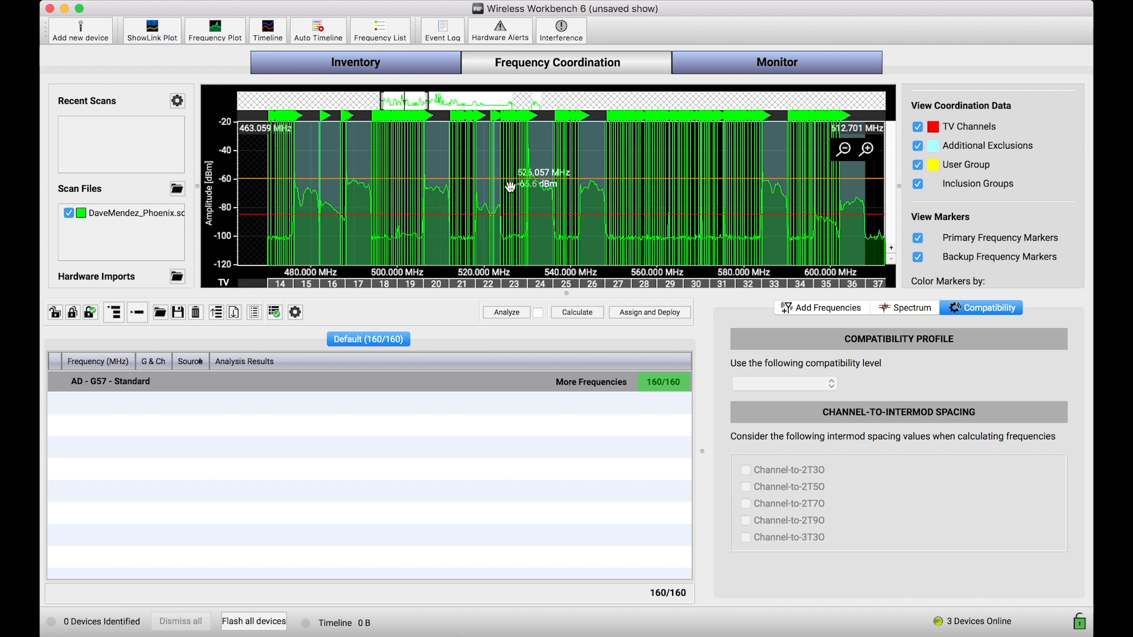
pyautogui.moveTo(595, 207)
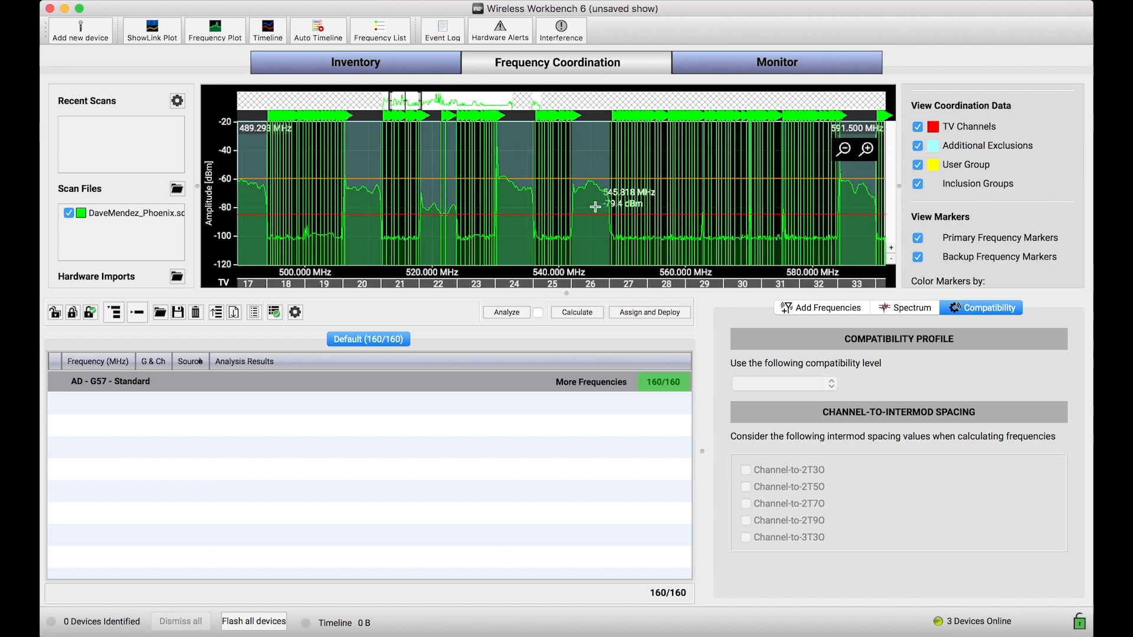
pyautogui.moveTo(524, 225)
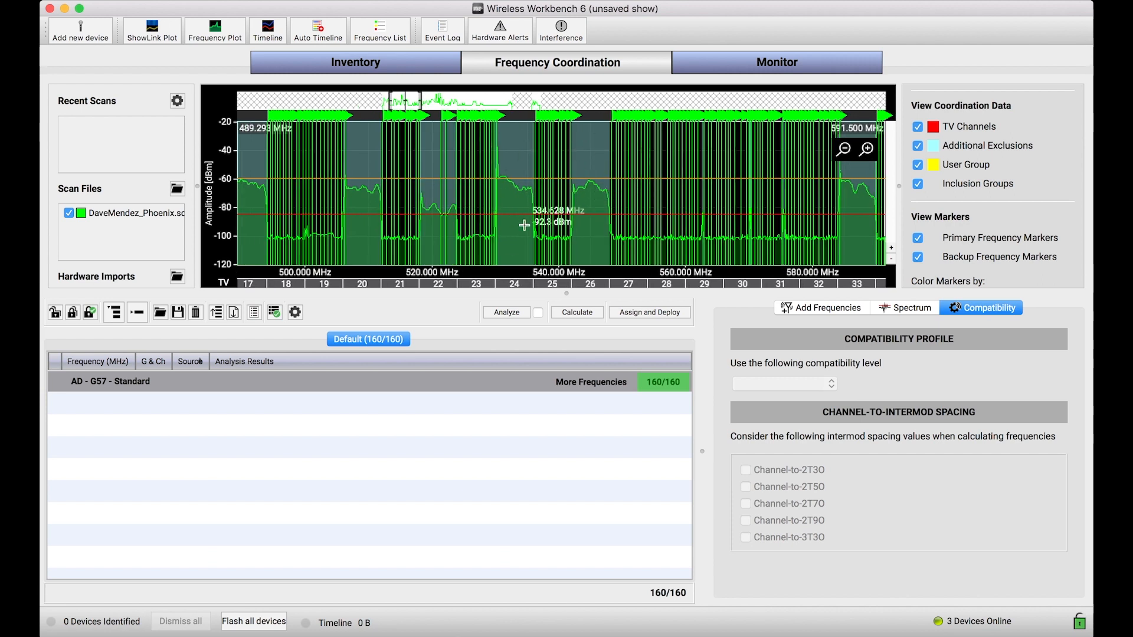